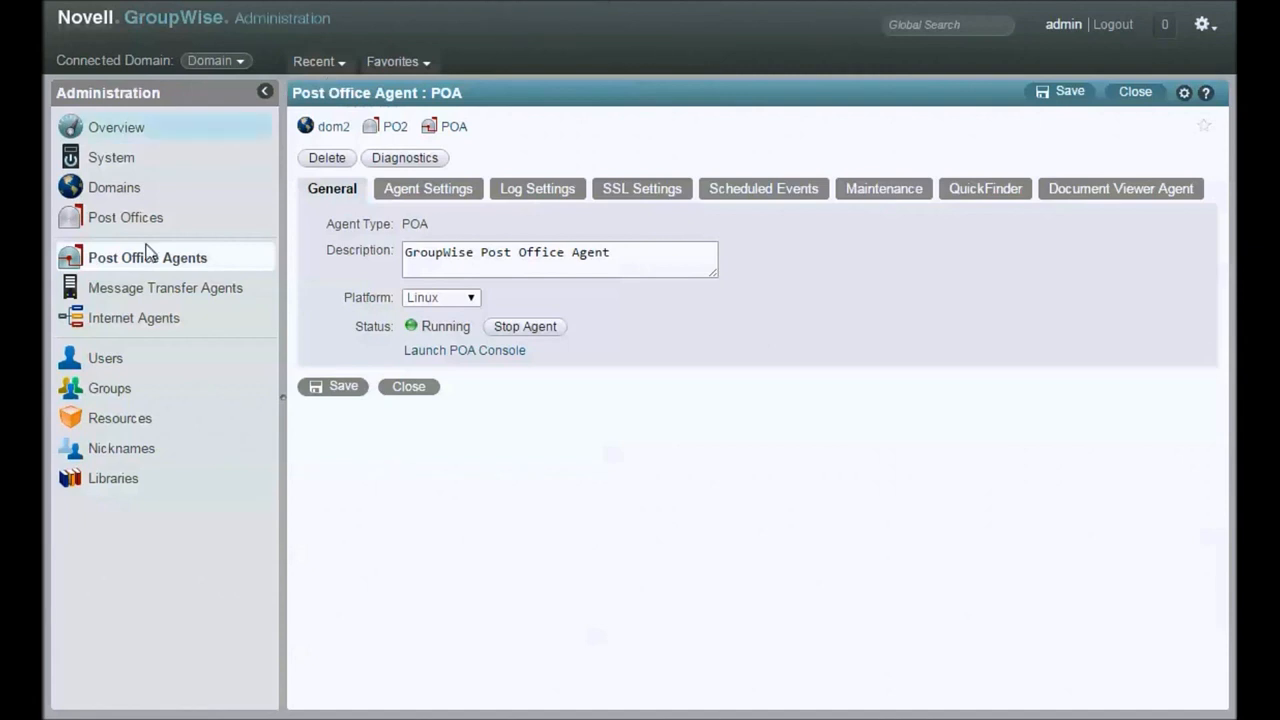
Browse domains, post offices and all users, then open PO1's list of 19 users
left_click(114, 187)
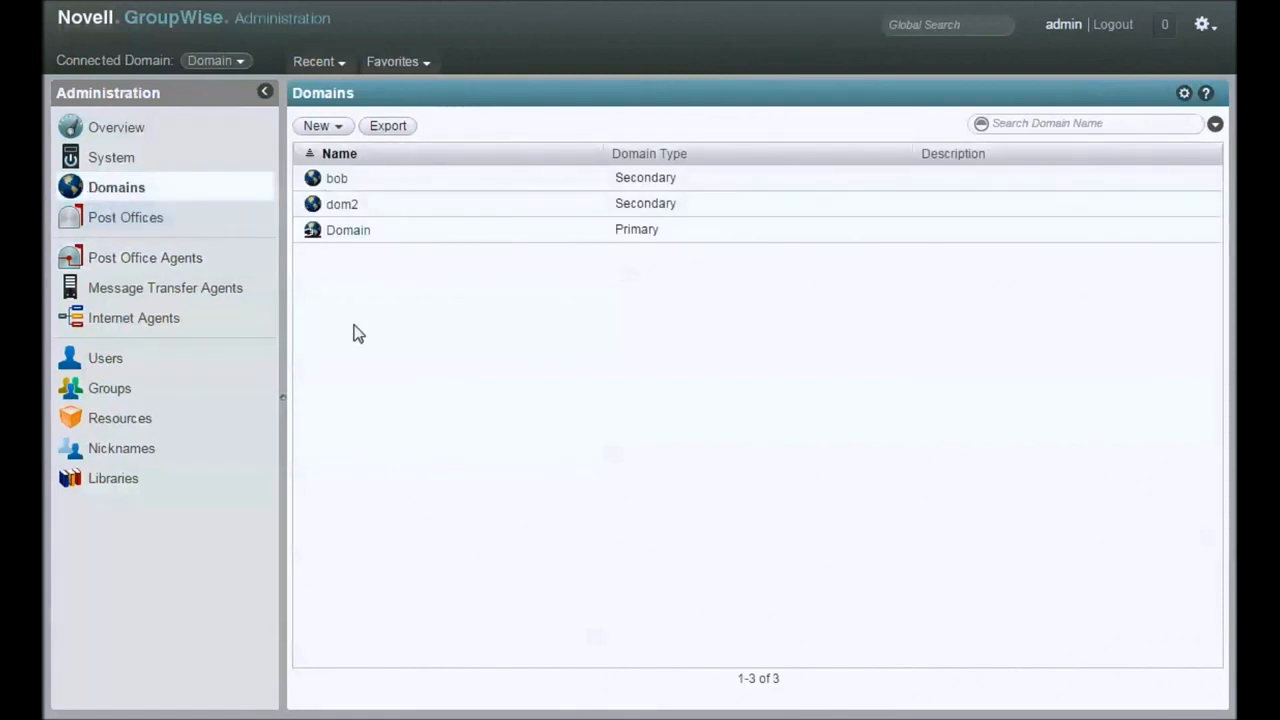
left_click(125, 217)
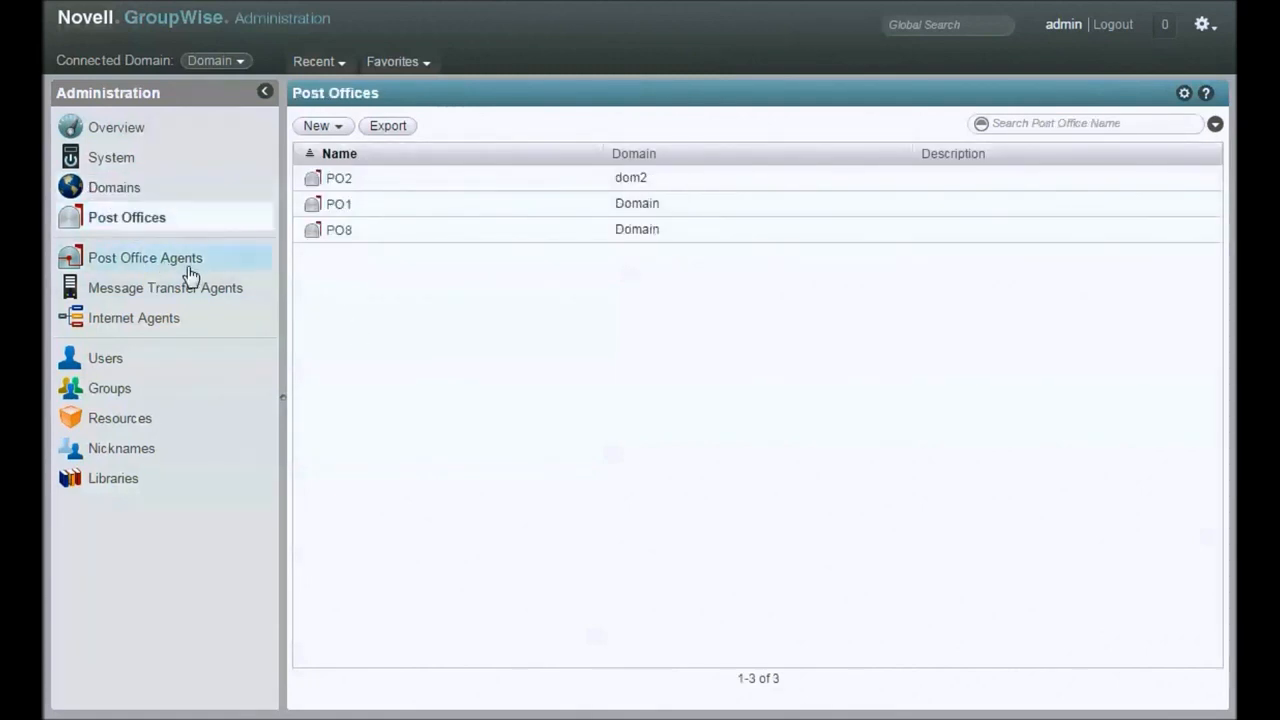
left_click(105, 358)
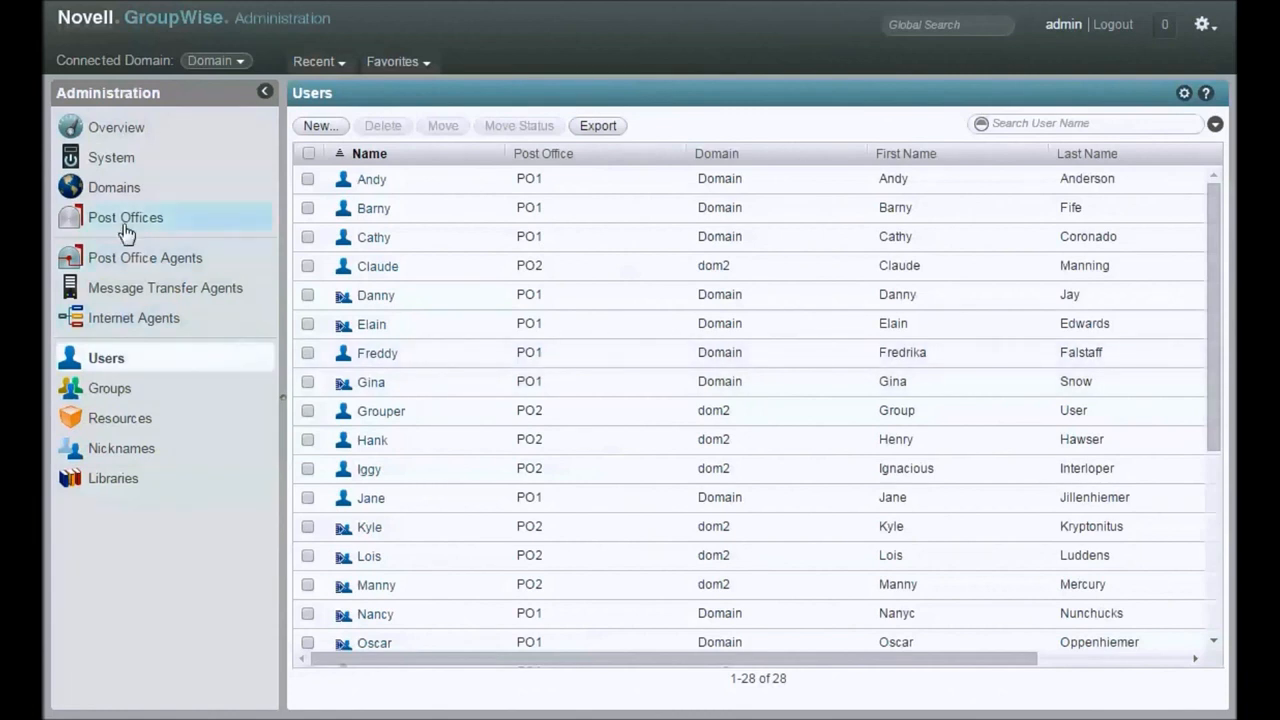
left_click(125, 217)
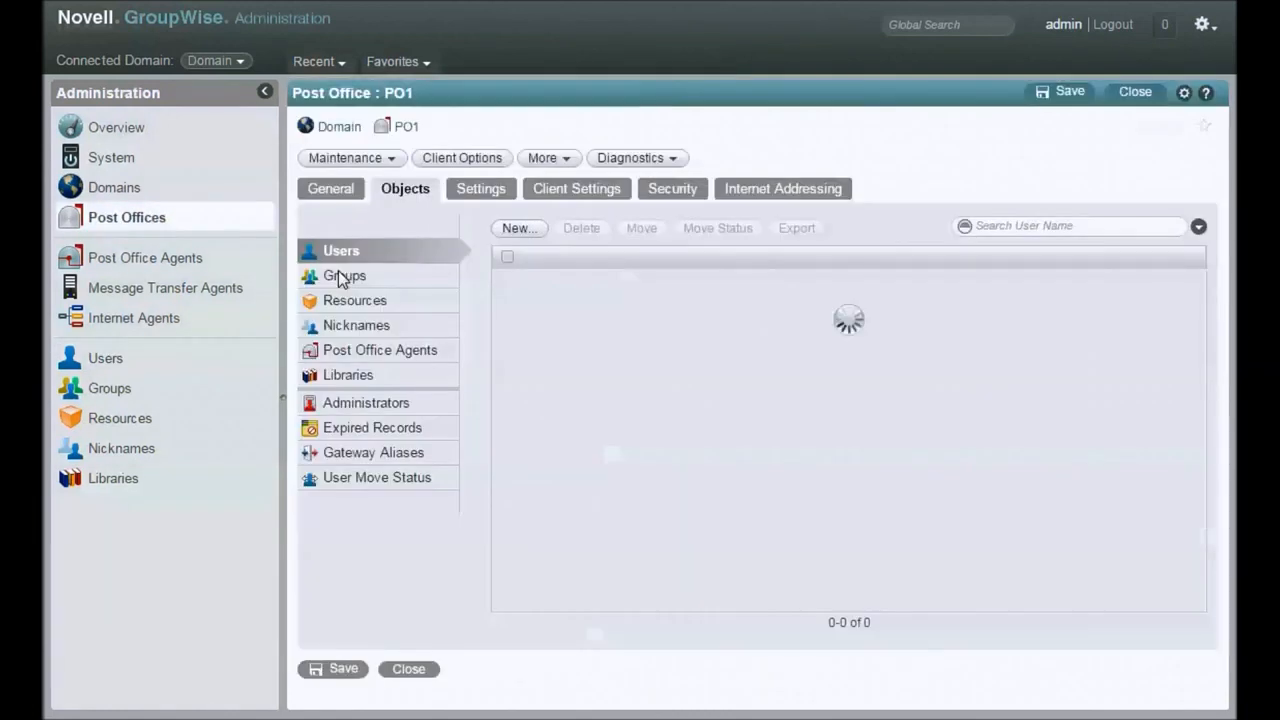
left_click(341, 250)
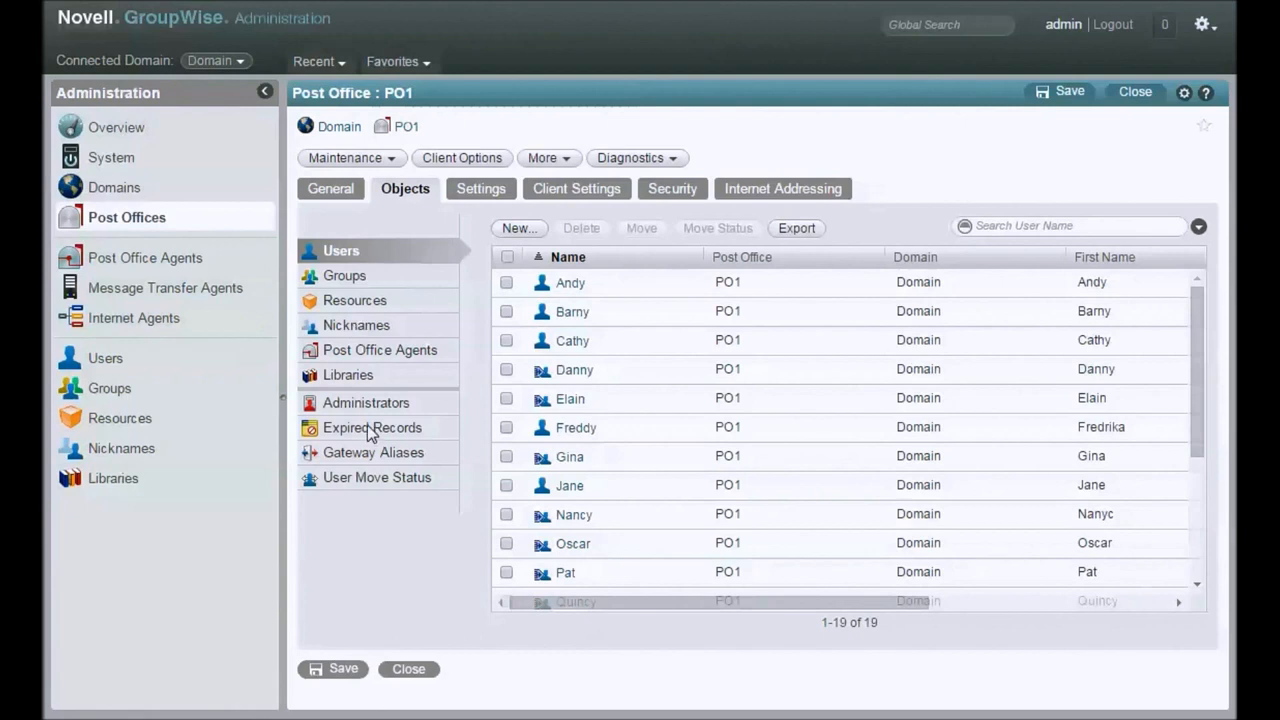
mouse_move(360, 398)
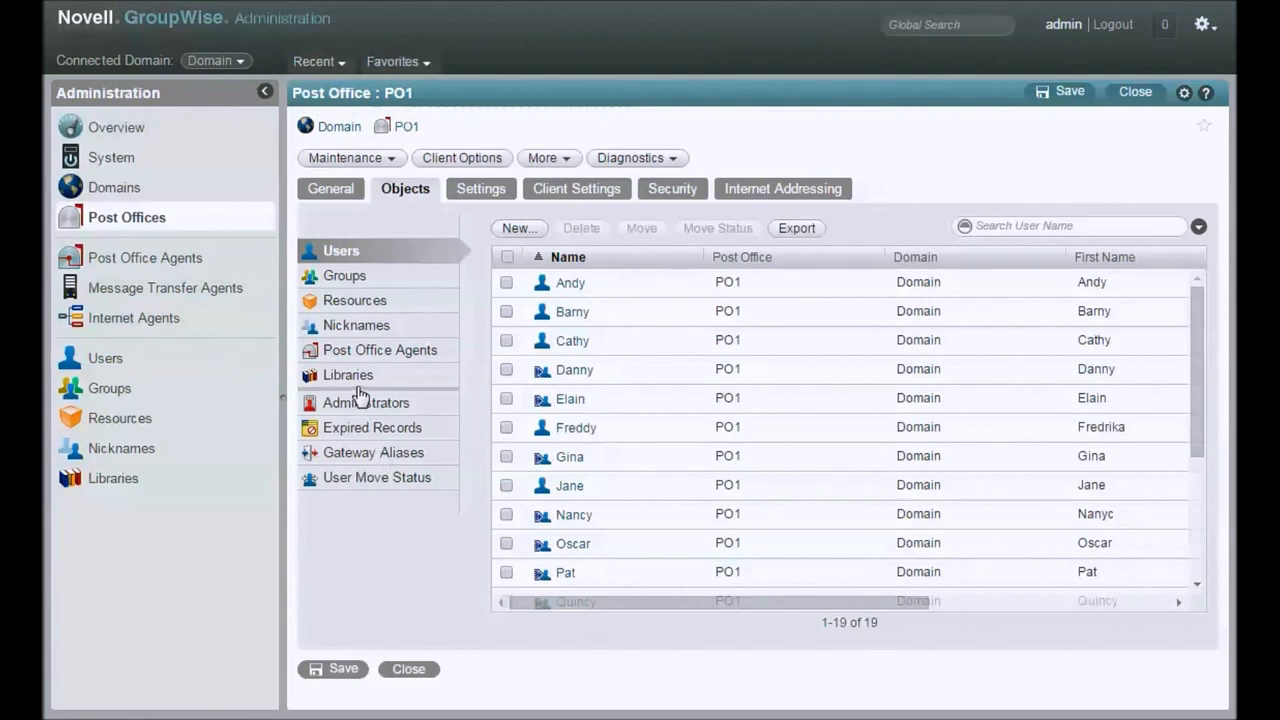
mouse_move(573, 318)
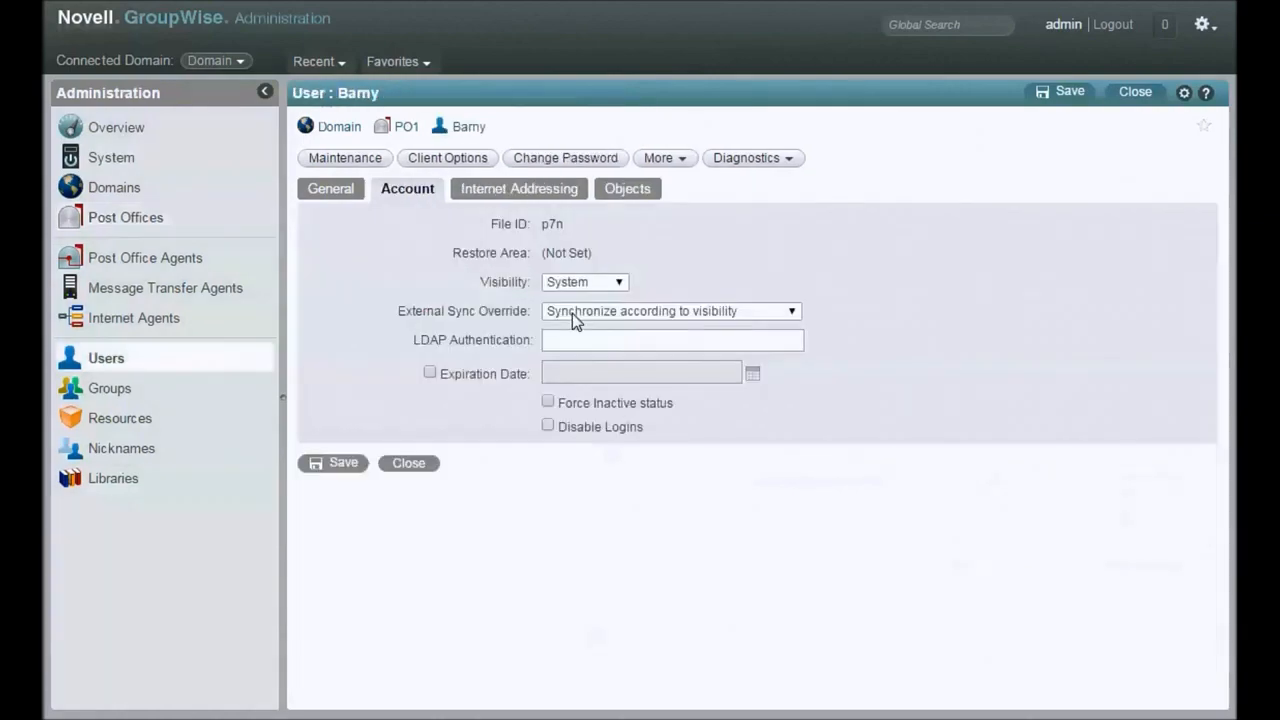
Set Barny's Mailbox/Library Maintenance to Analyze/Fix with Content and Attachment File Check ticked
left_click(344, 157)
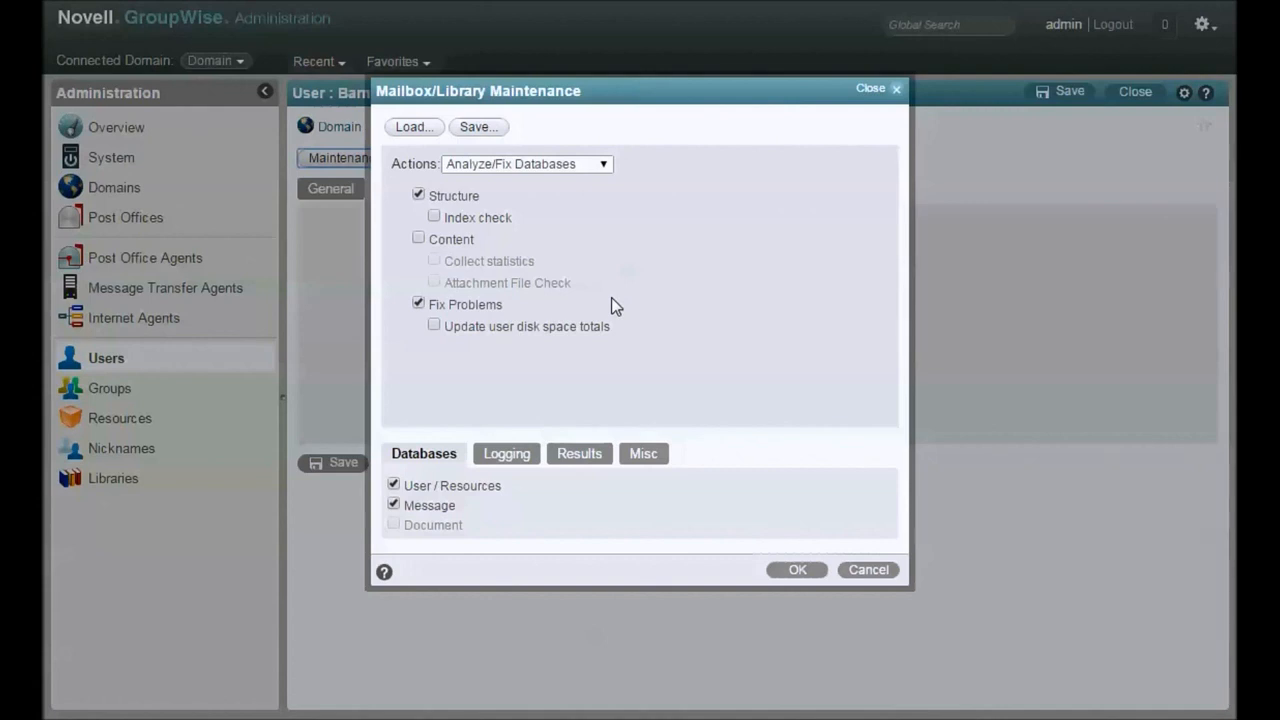
mouse_move(372, 249)
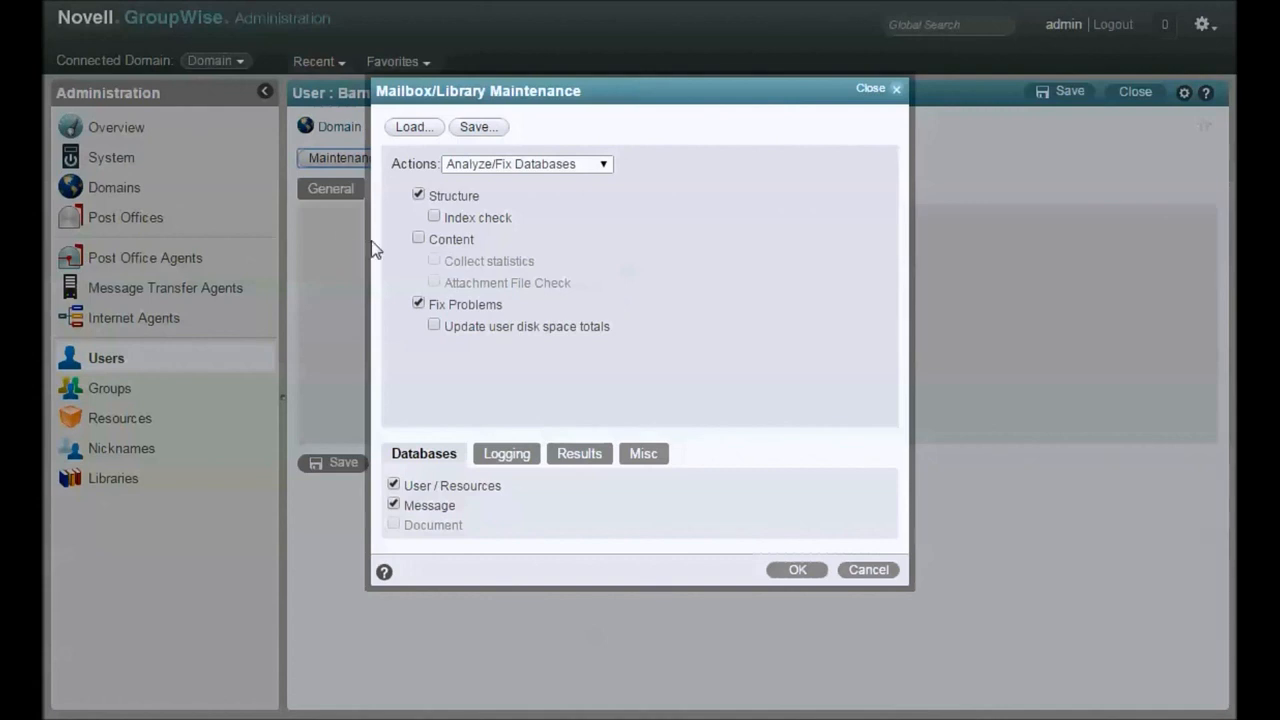
left_click(418, 238)
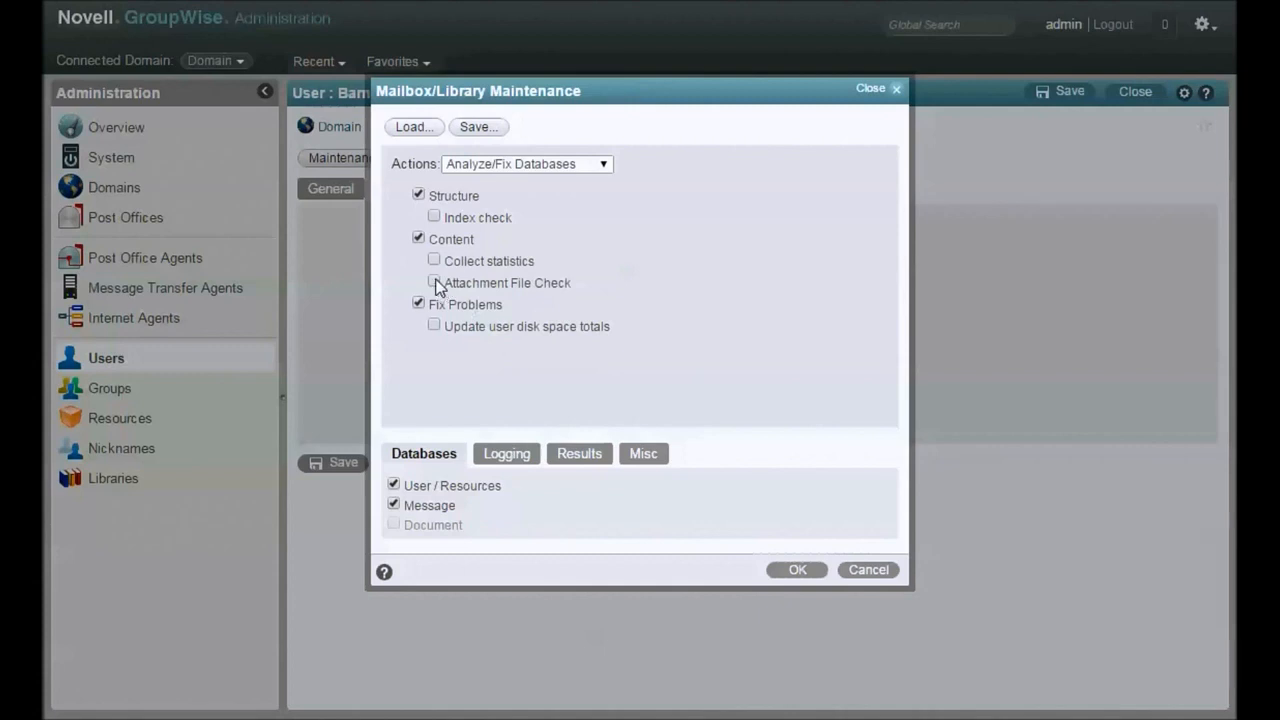
left_click(434, 283)
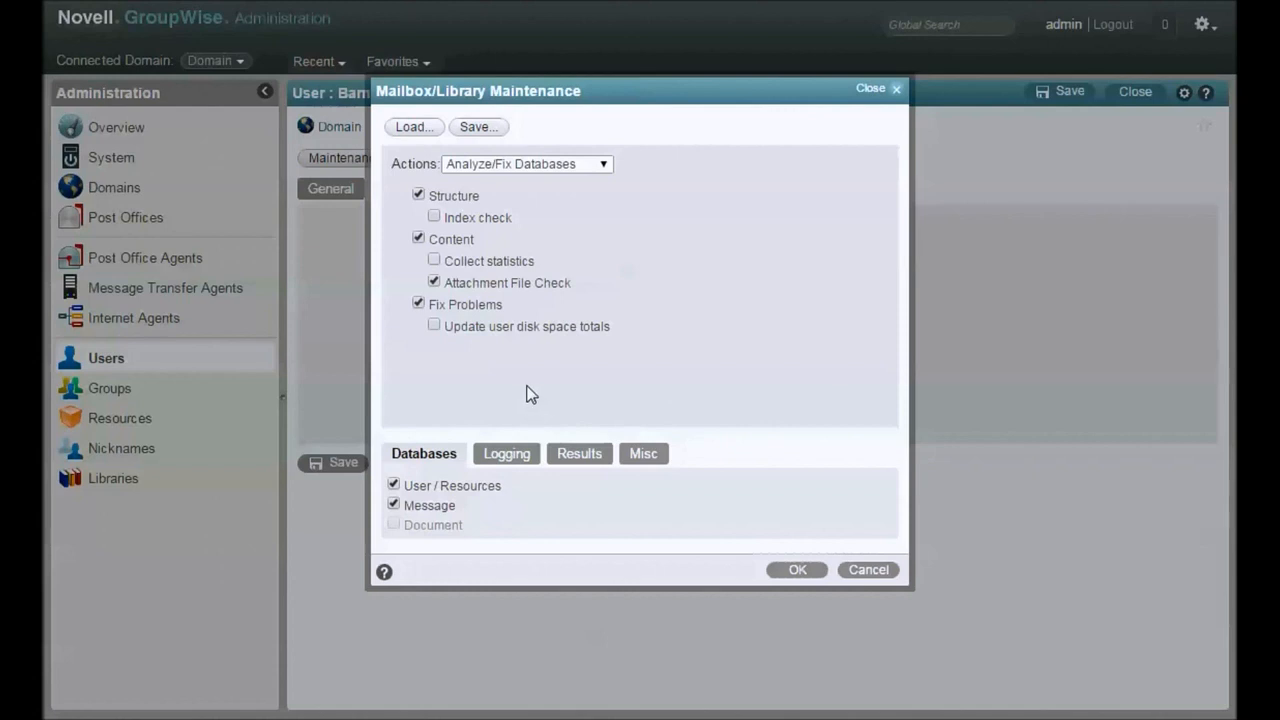
mouse_move(490, 333)
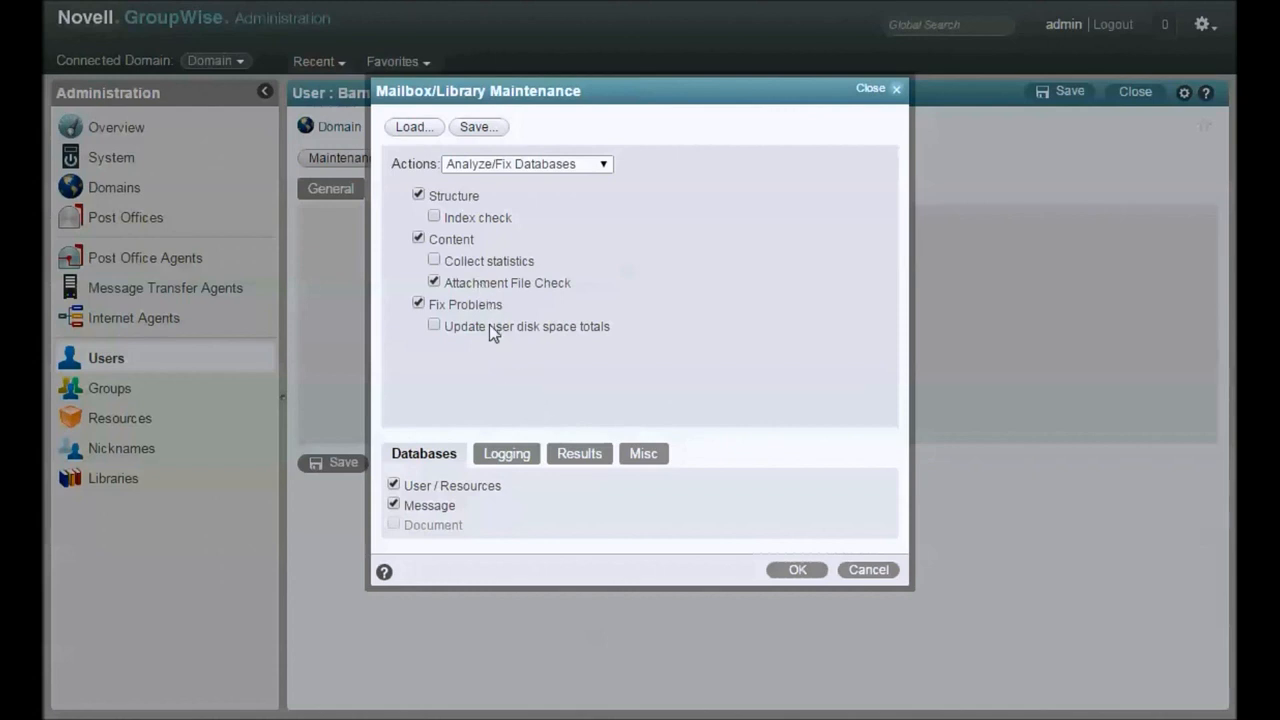
Switch Barny's maintenance action to Expire/Reduce Messages for items older than 320 days
left_click(601, 163)
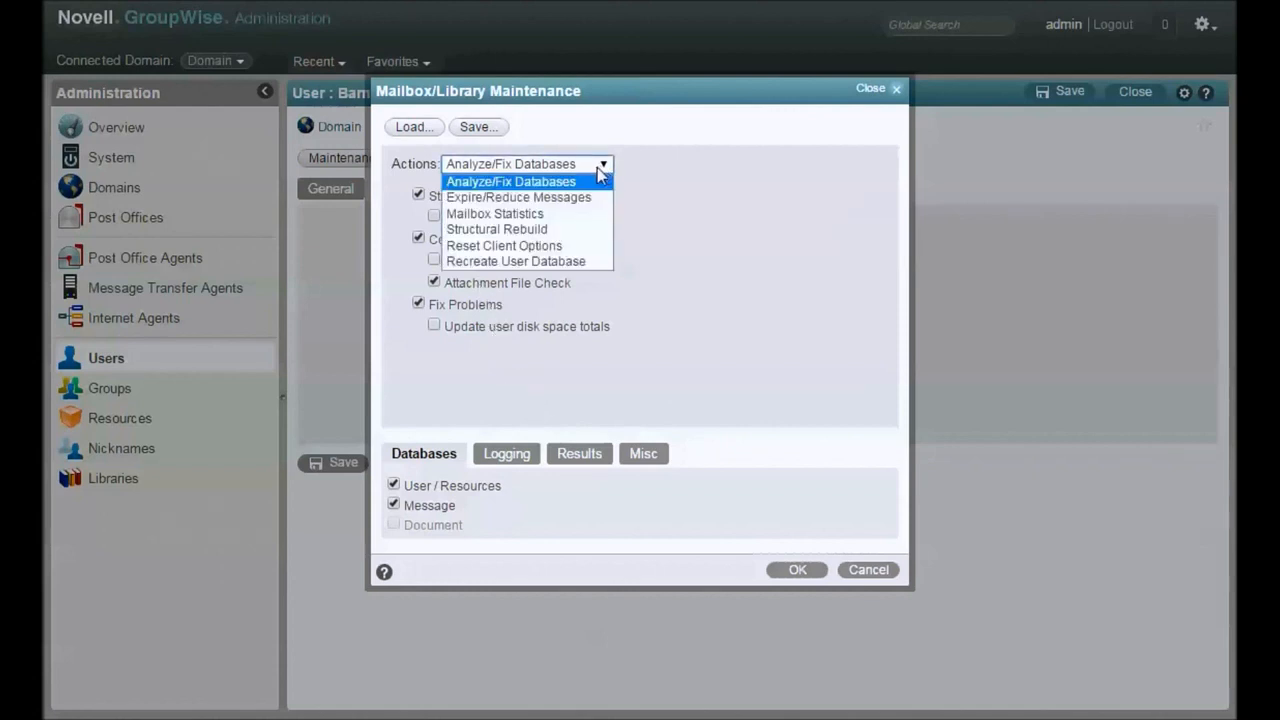
mouse_move(533, 197)
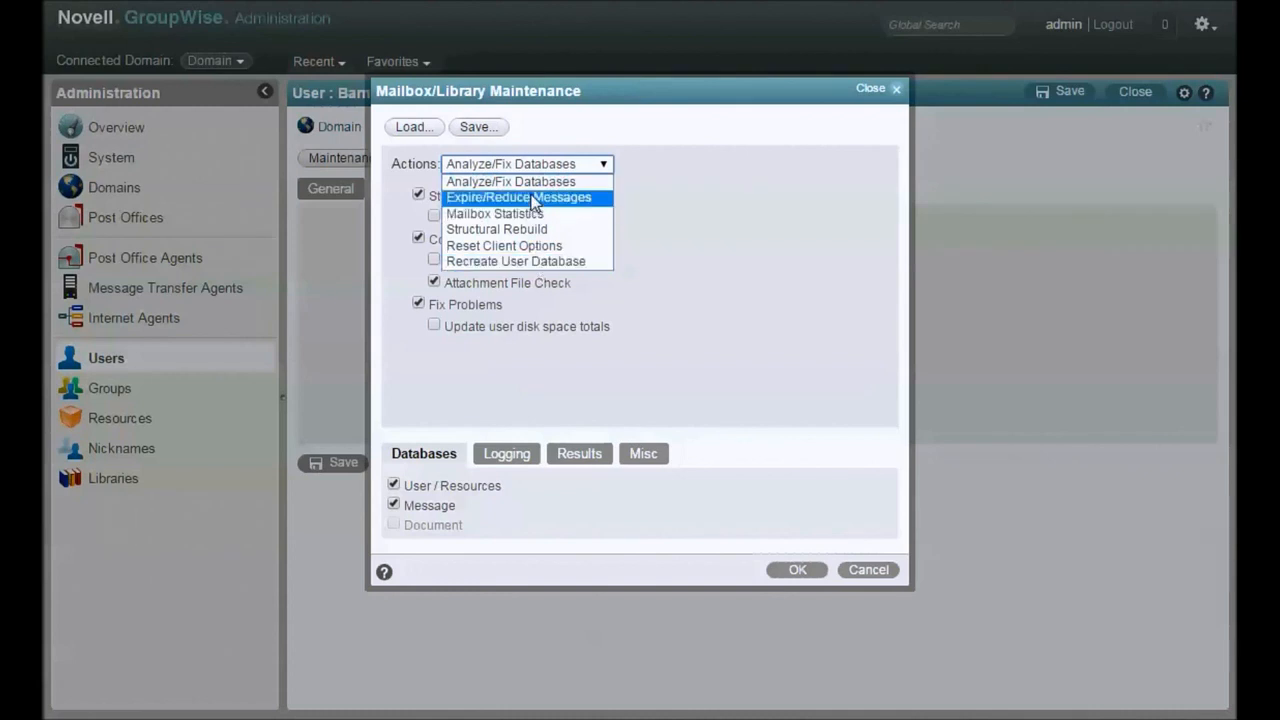
left_click(518, 197)
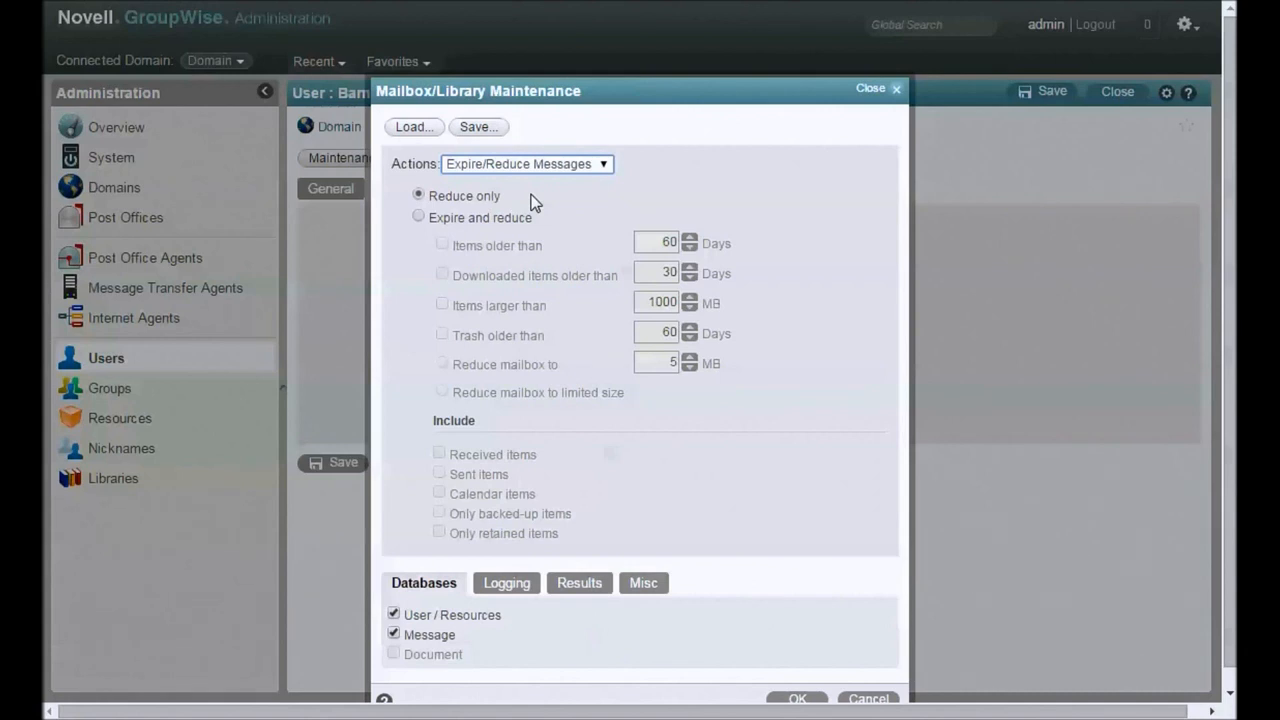
mouse_move(507, 222)
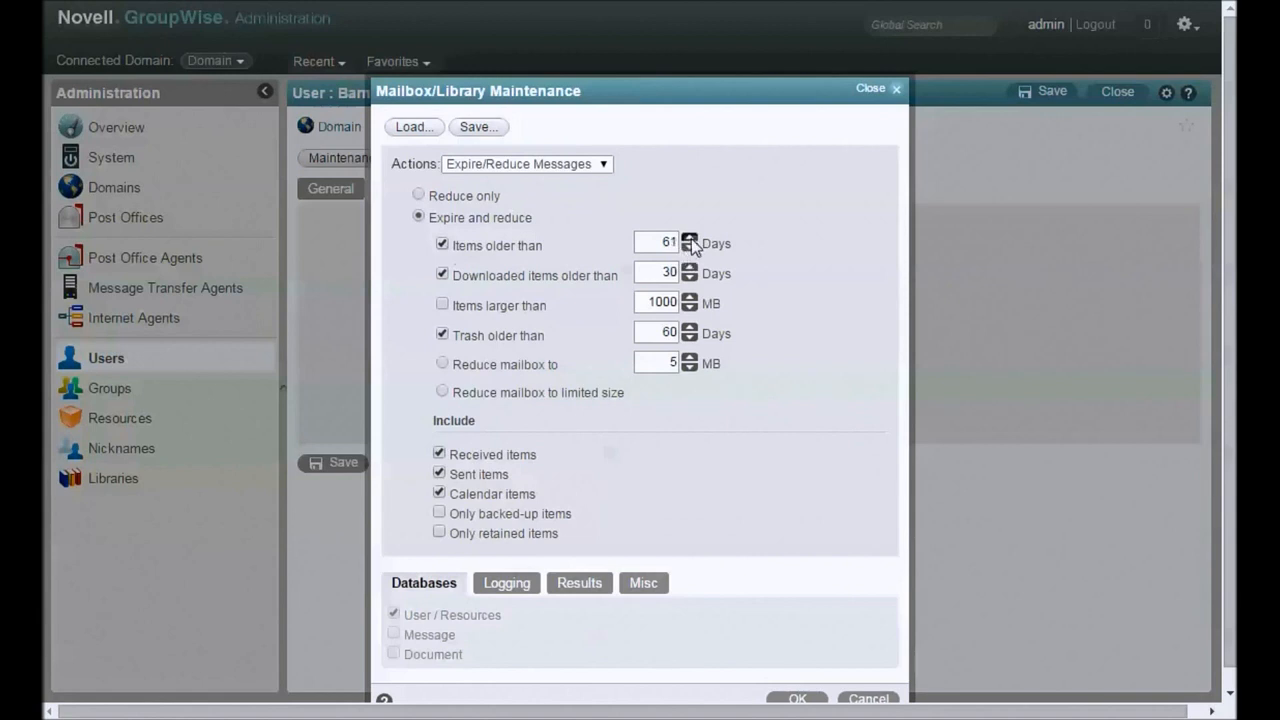
left_click(689, 238)
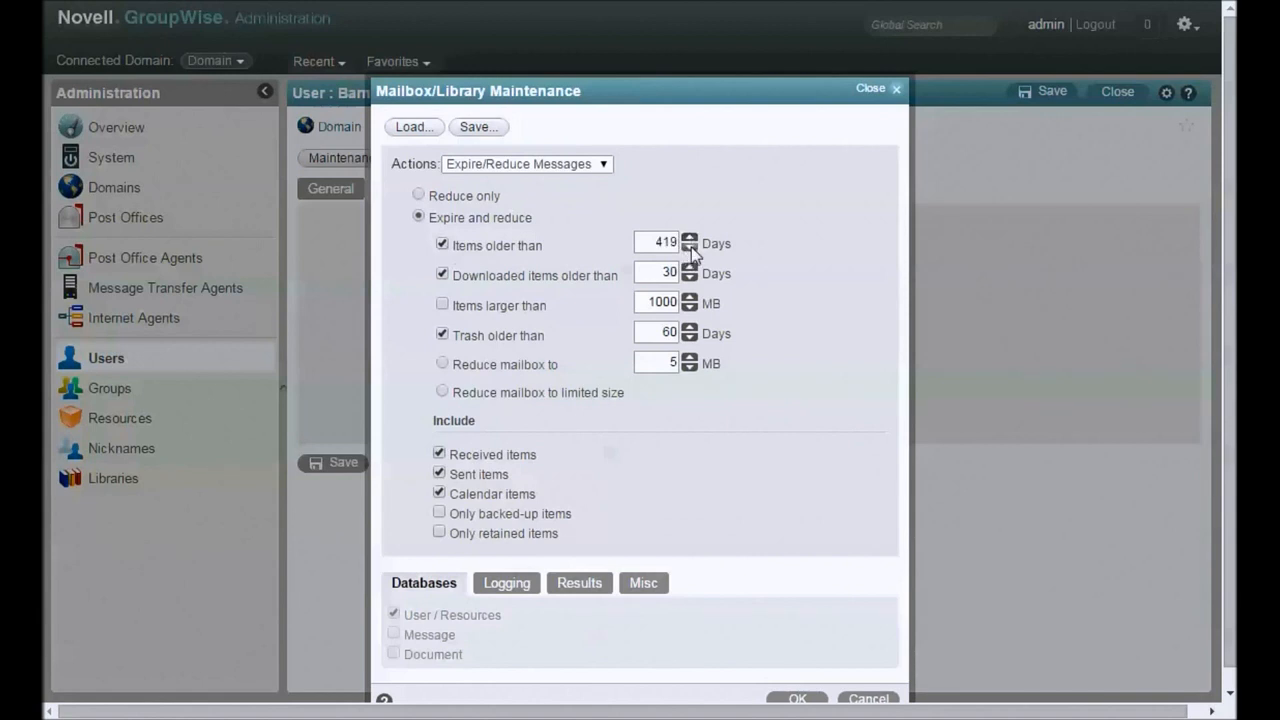
left_click(690, 247)
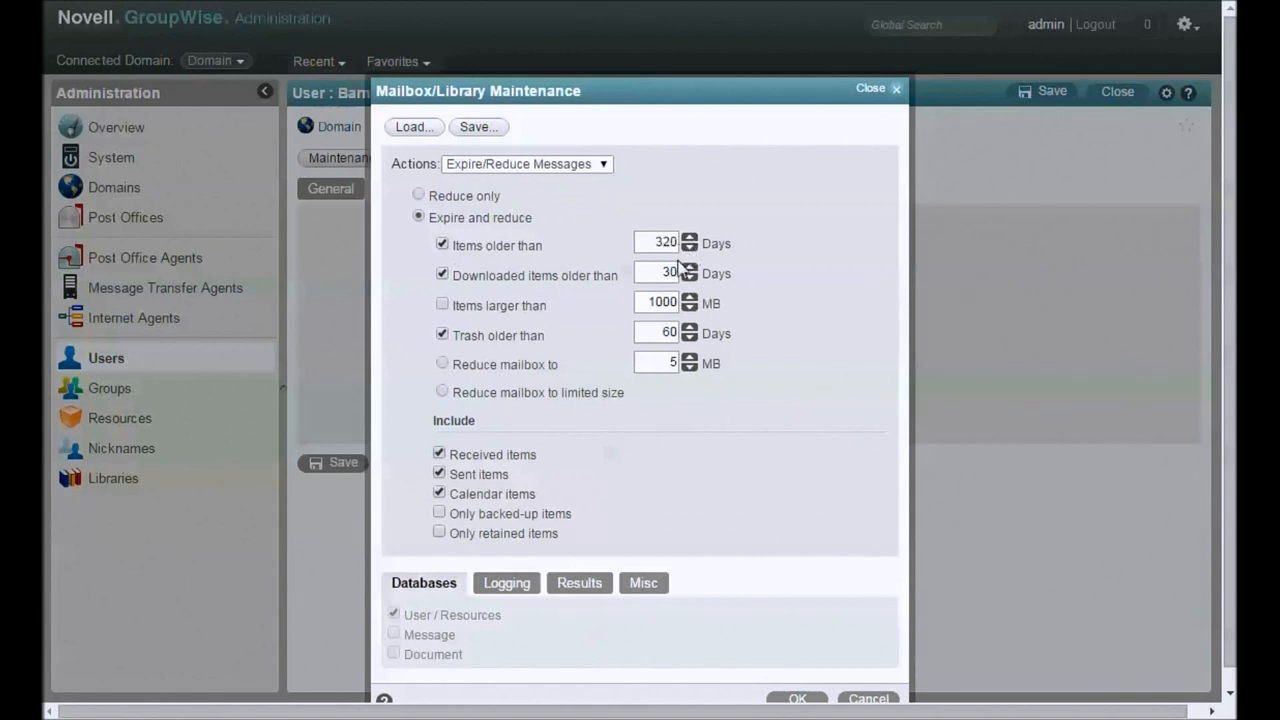
mouse_move(520, 340)
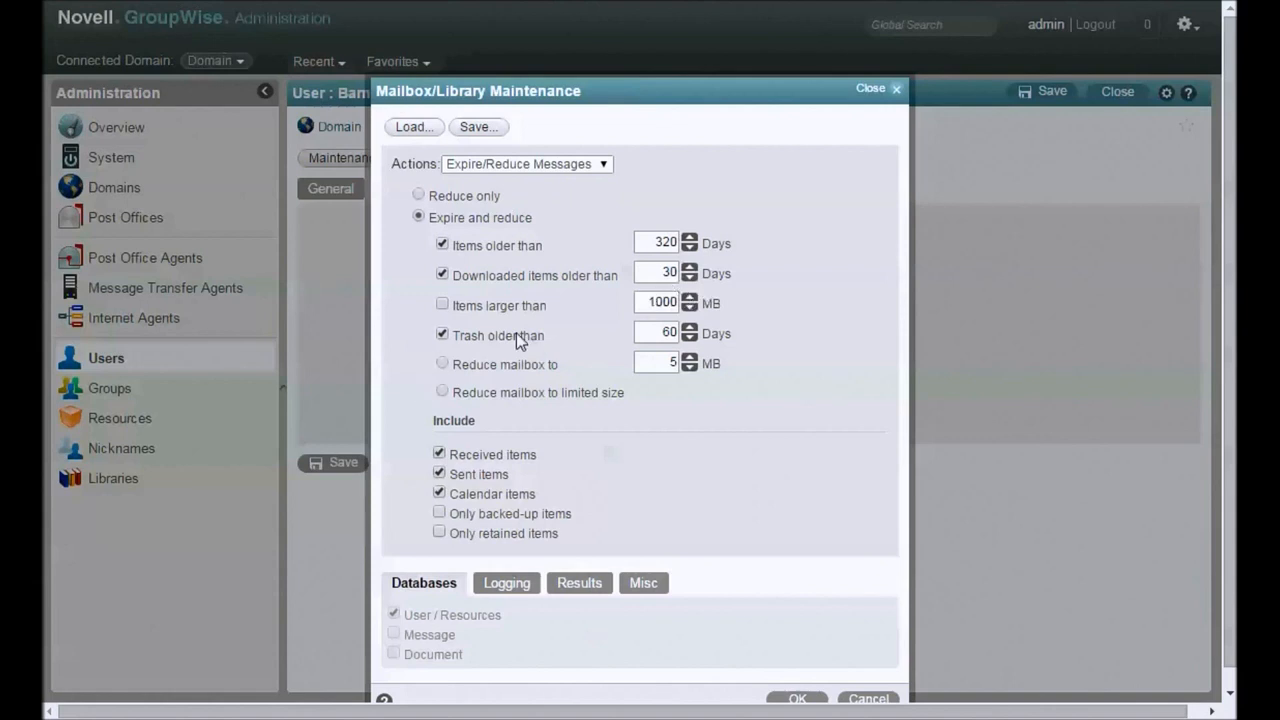
mouse_move(447, 320)
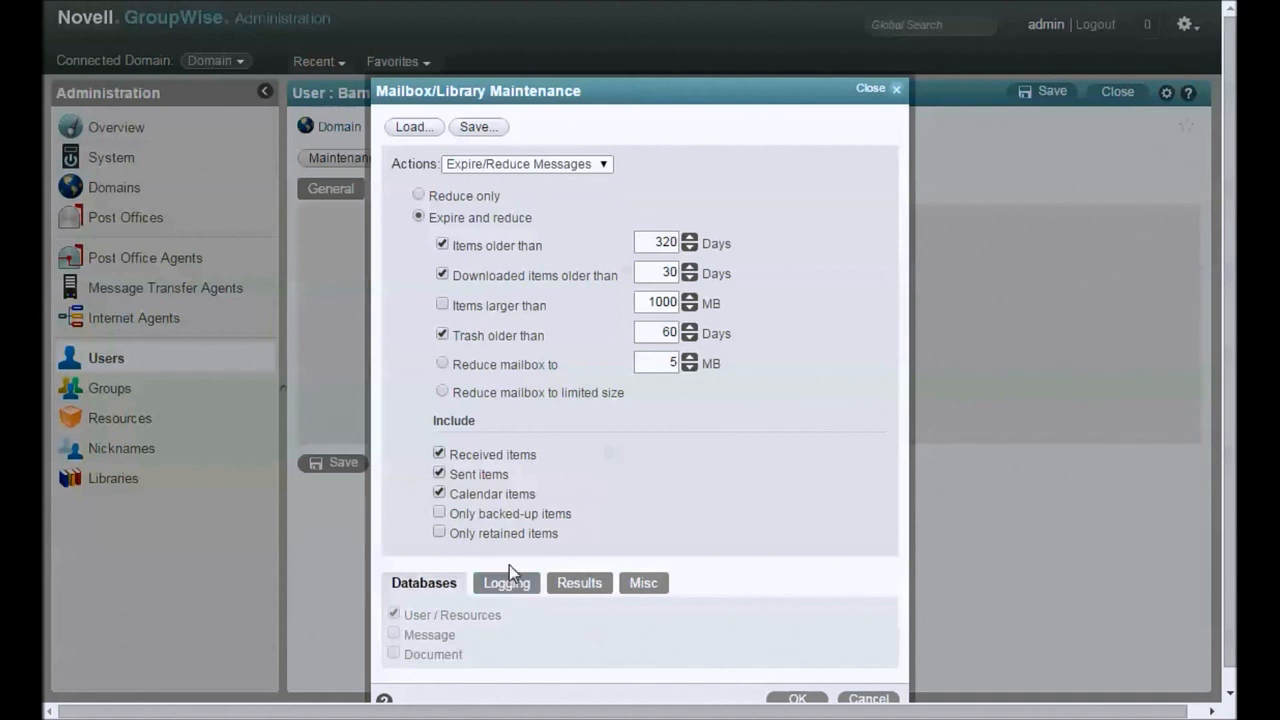
Send Barny's expire/reduce task to the POA and return to the post office list
left_click(797, 698)
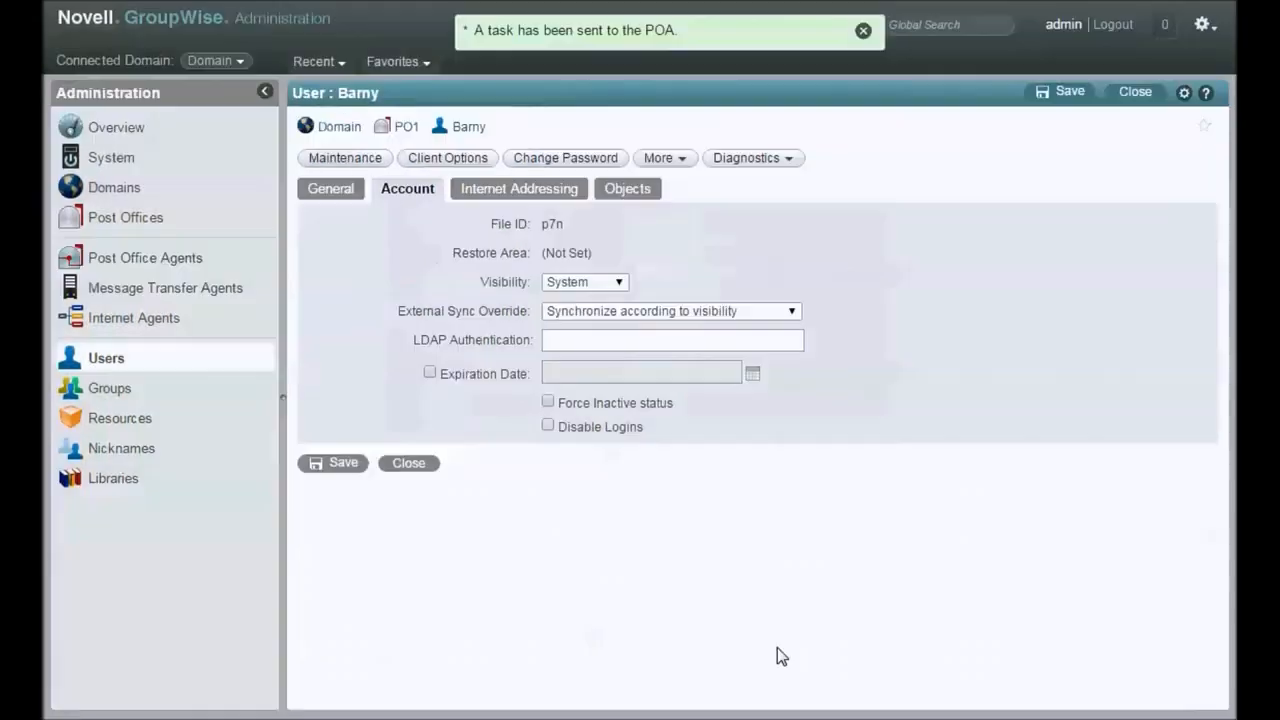
mouse_move(125, 217)
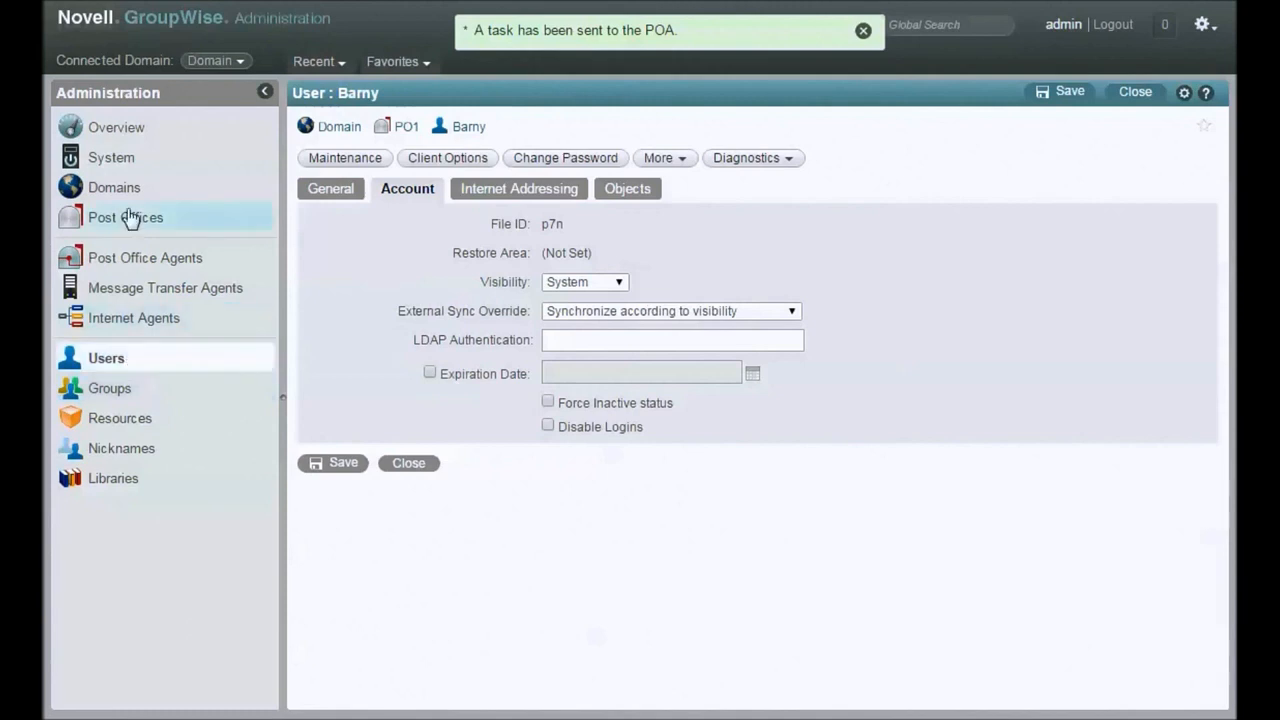
left_click(124, 217)
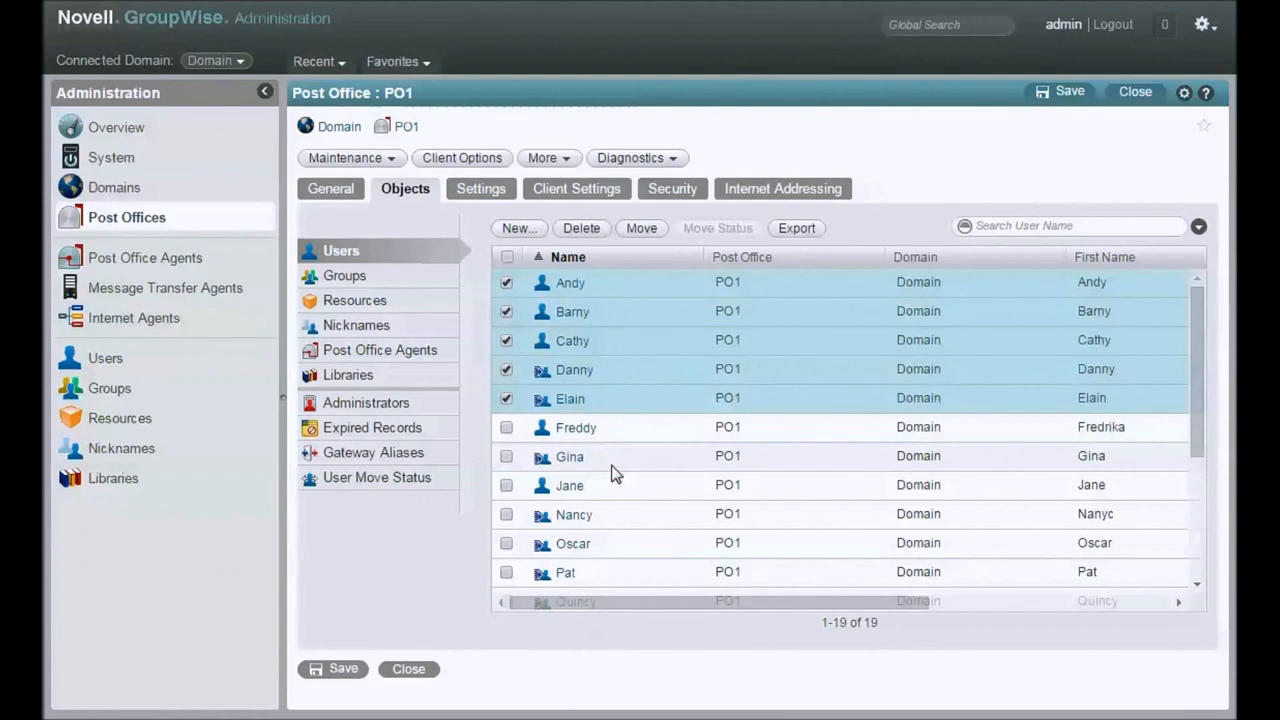
mouse_move(604, 467)
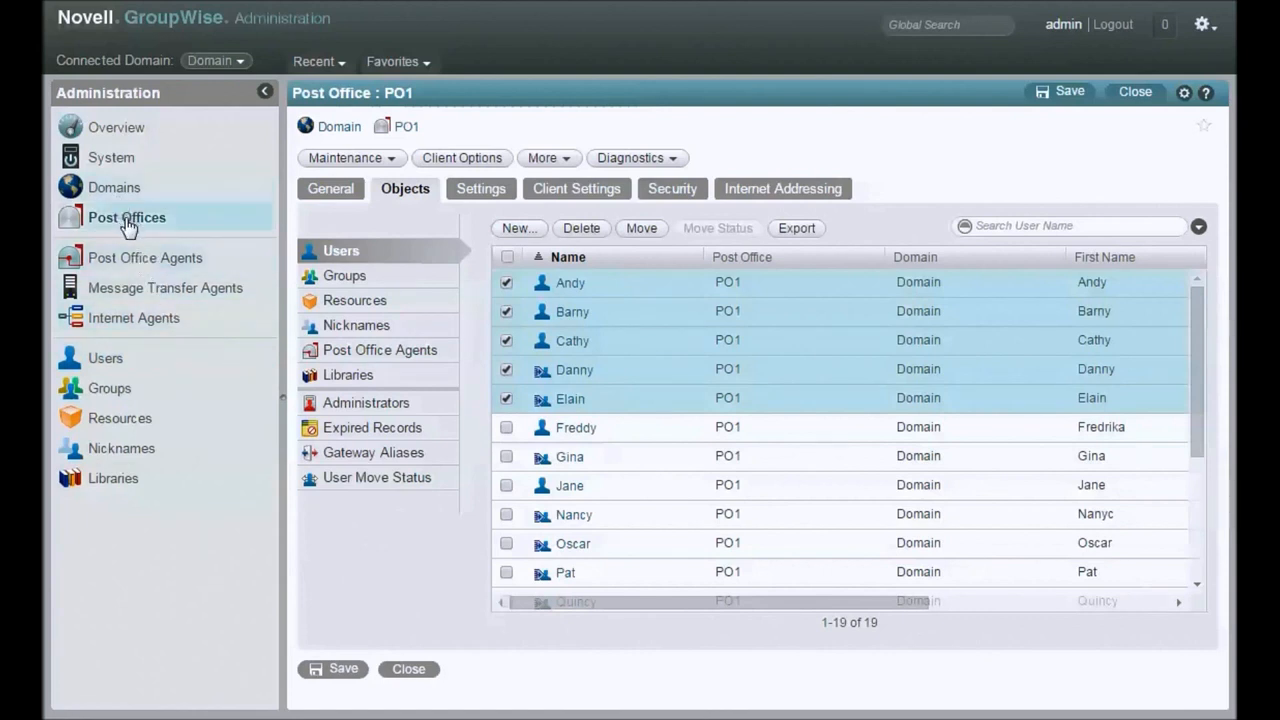
Connect to domain dom2 and list its post offices PO2, PO1 and PO8
left_click(116, 187)
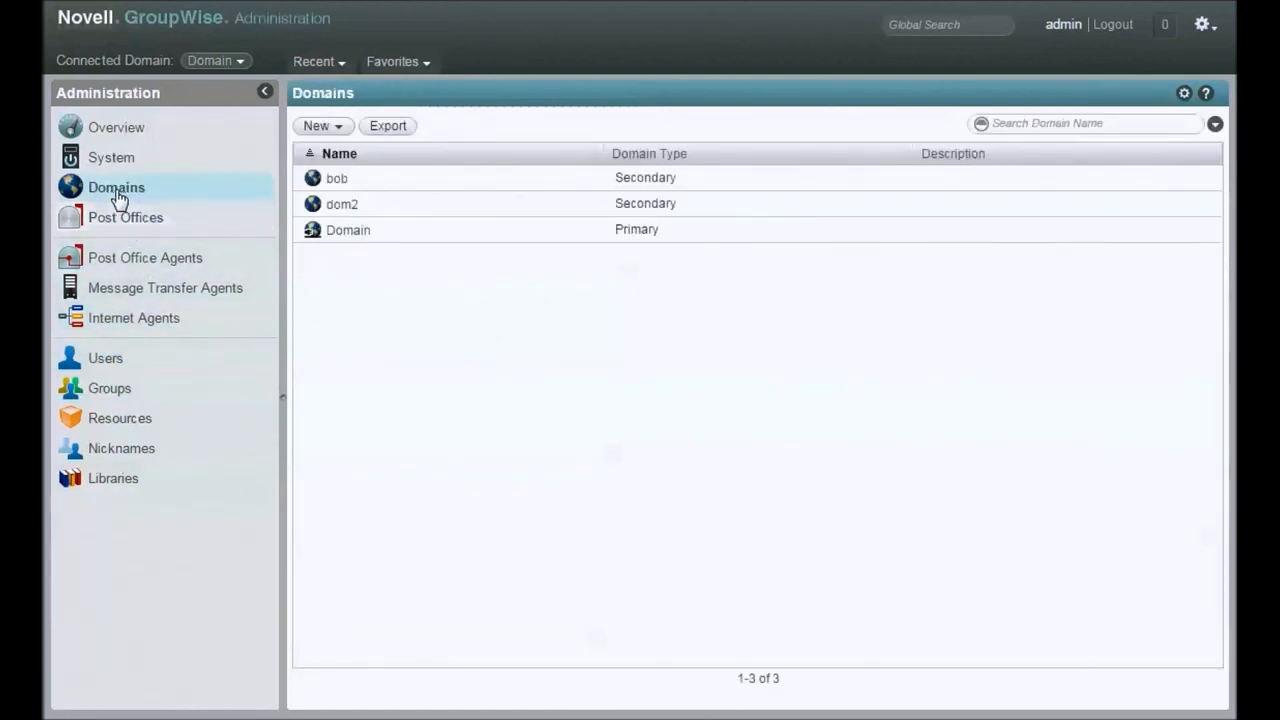
mouse_move(366, 240)
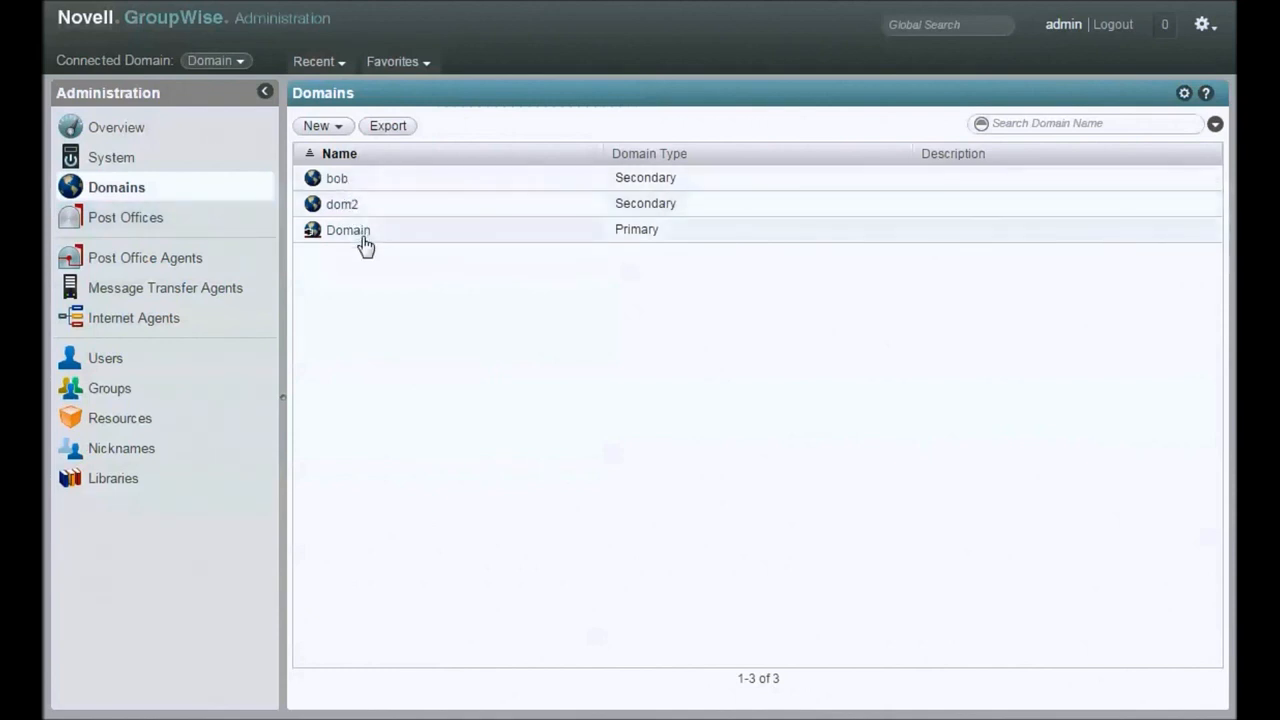
mouse_move(348, 204)
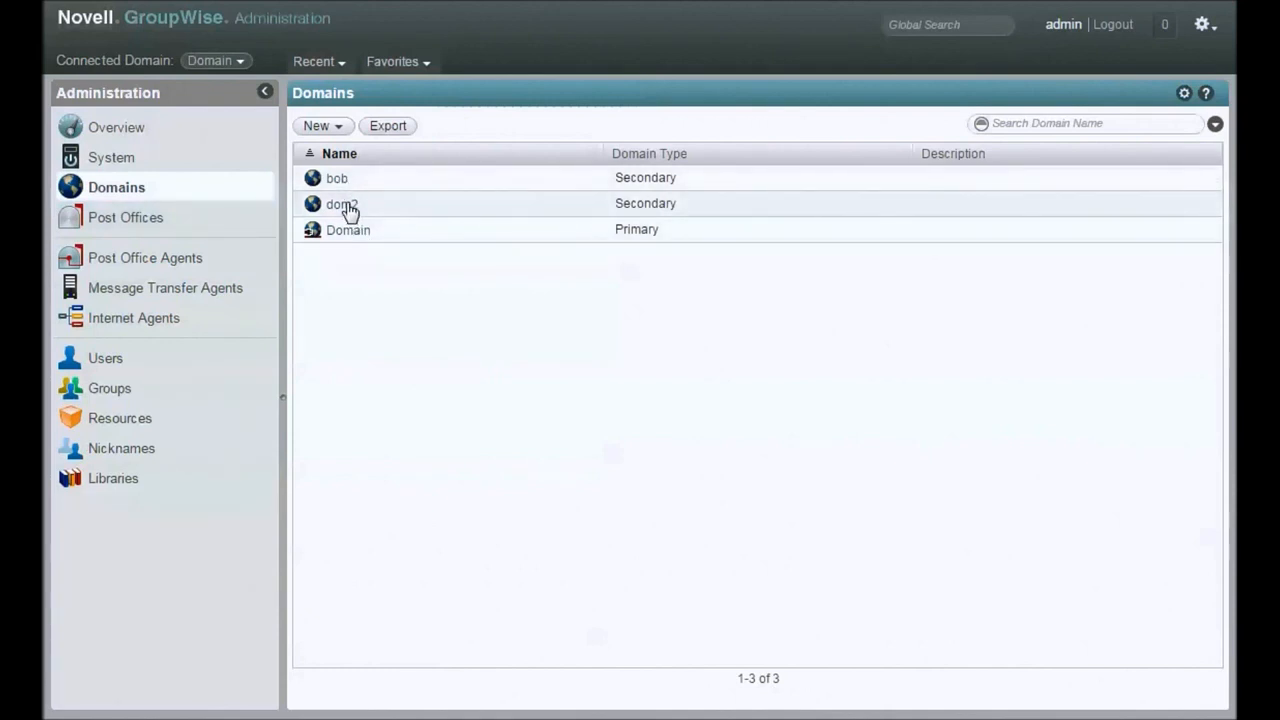
mouse_move(125, 217)
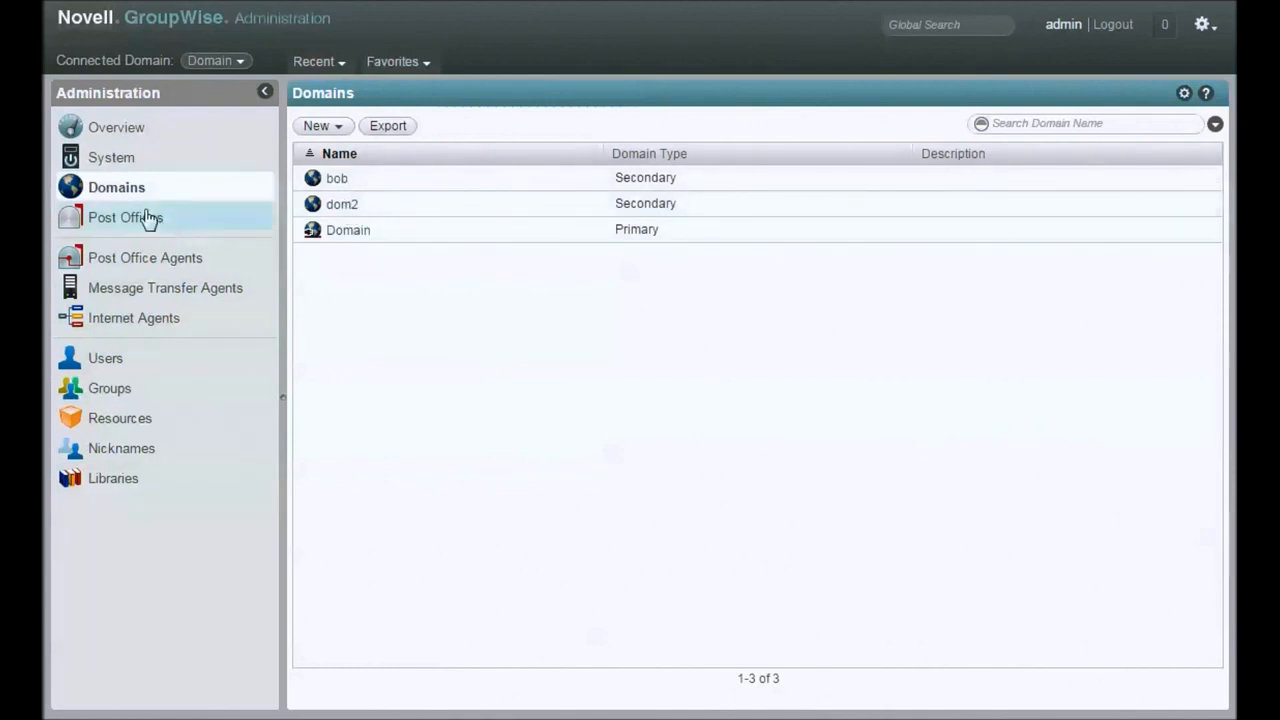
left_click(125, 217)
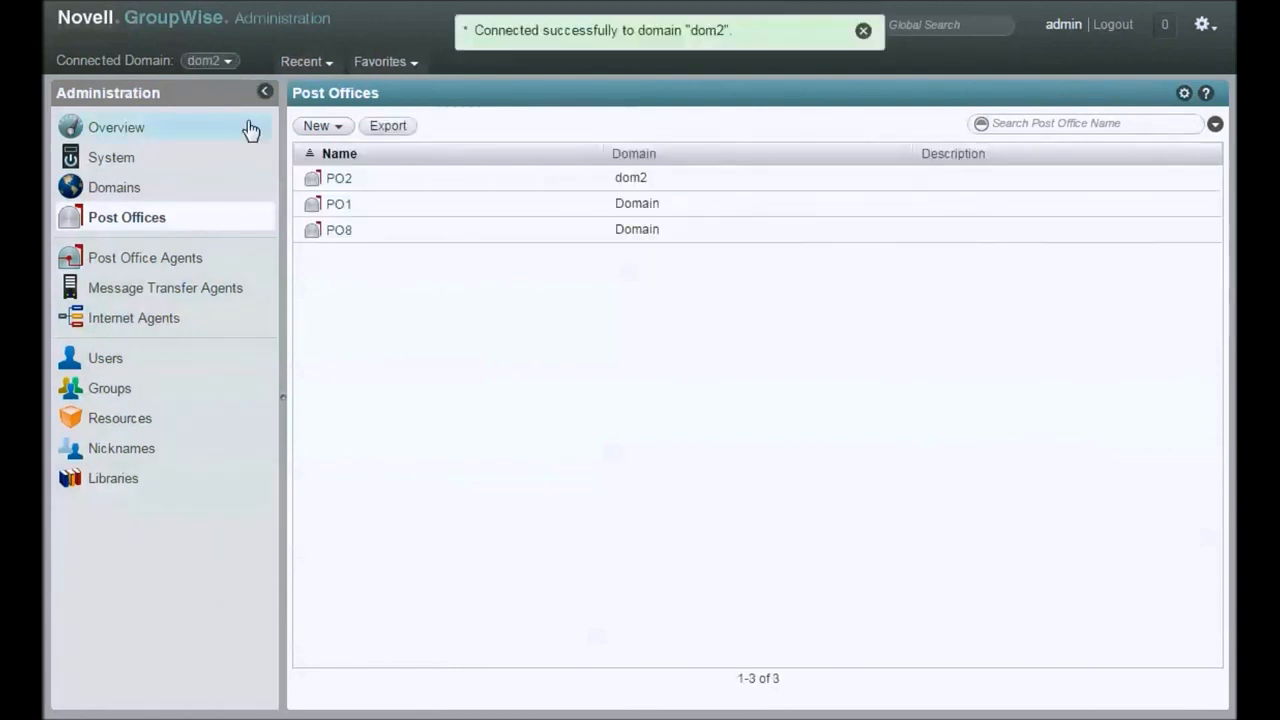
mouse_move(278, 187)
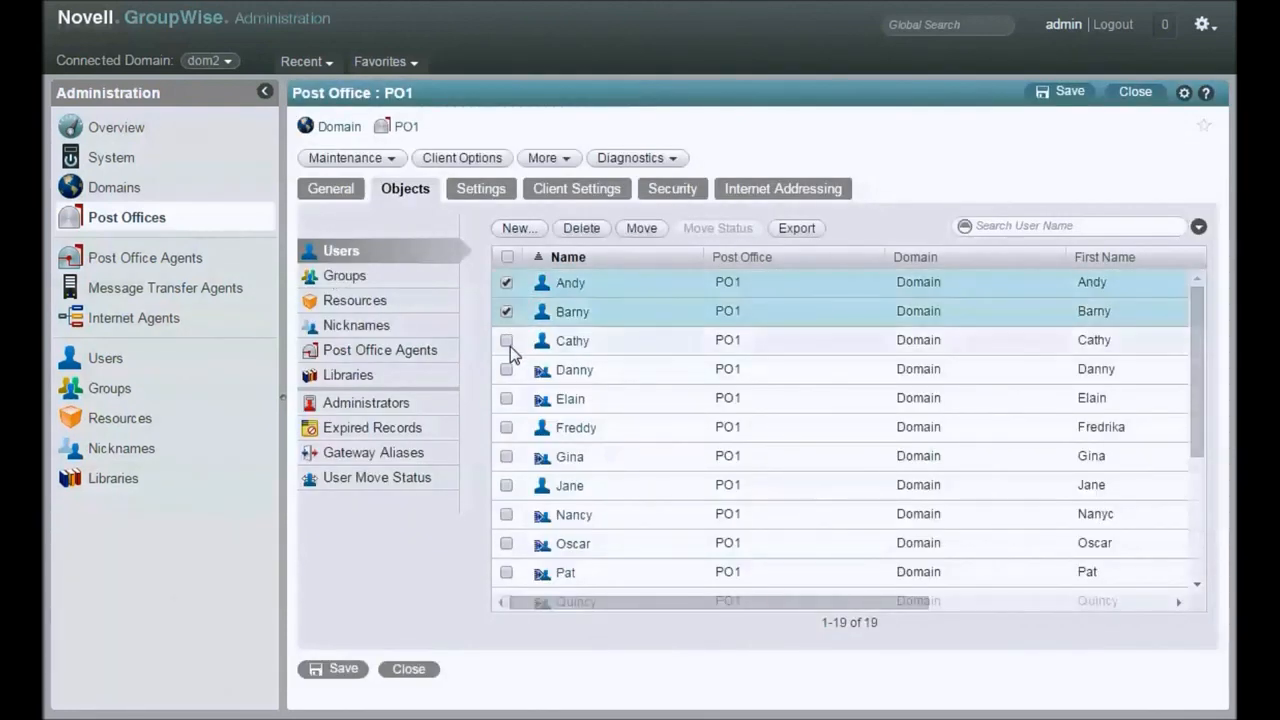
Add Gina and Jane to the selection and move all six users to post office PO2
left_click(506, 456)
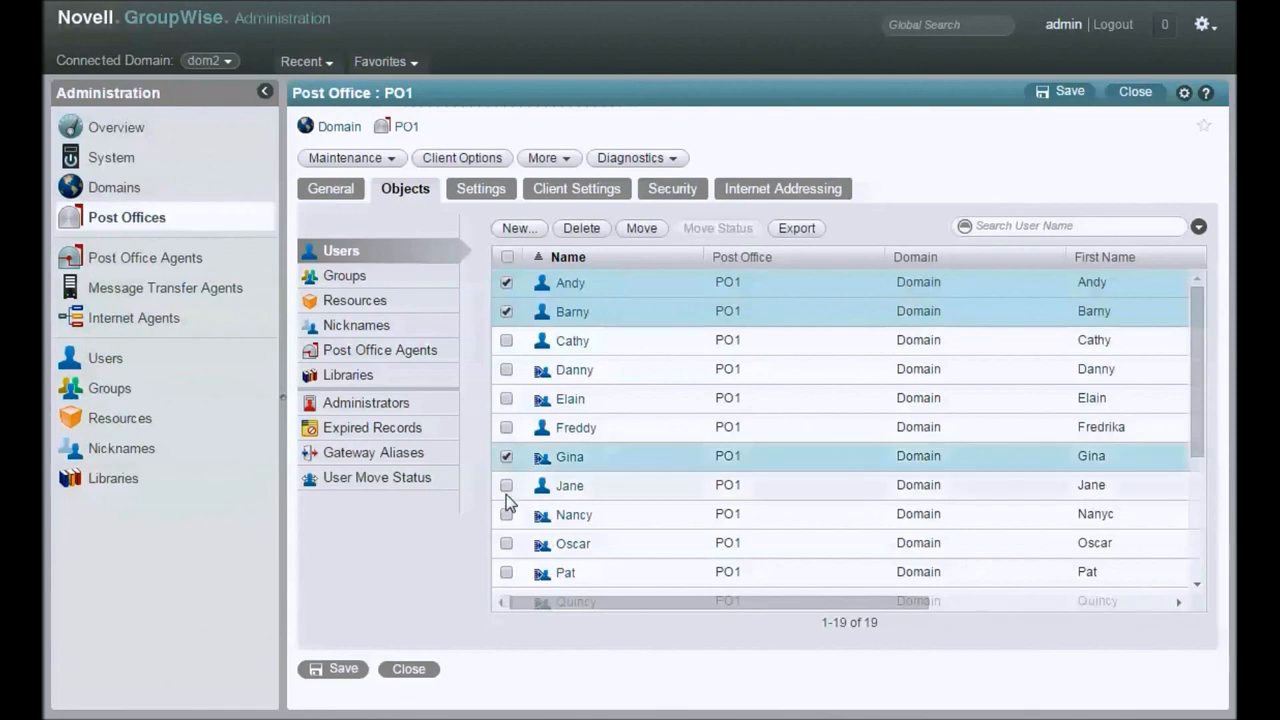
left_click(506, 485)
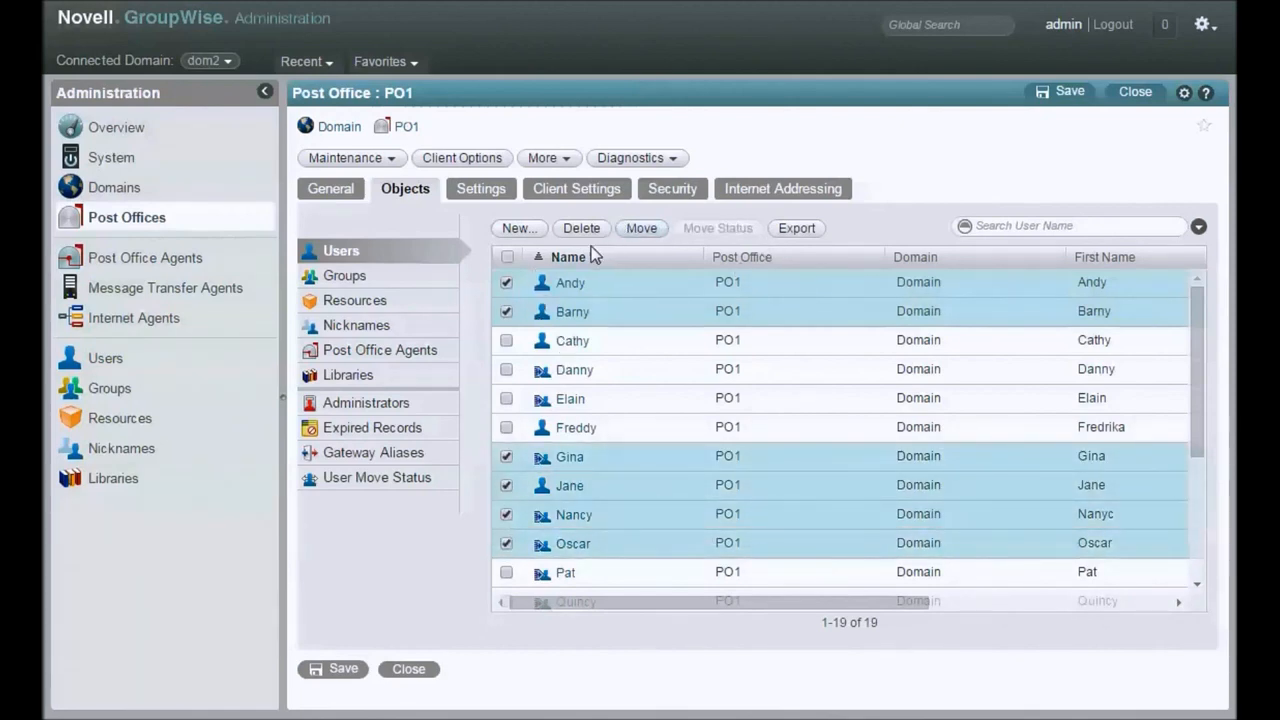
left_click(641, 228)
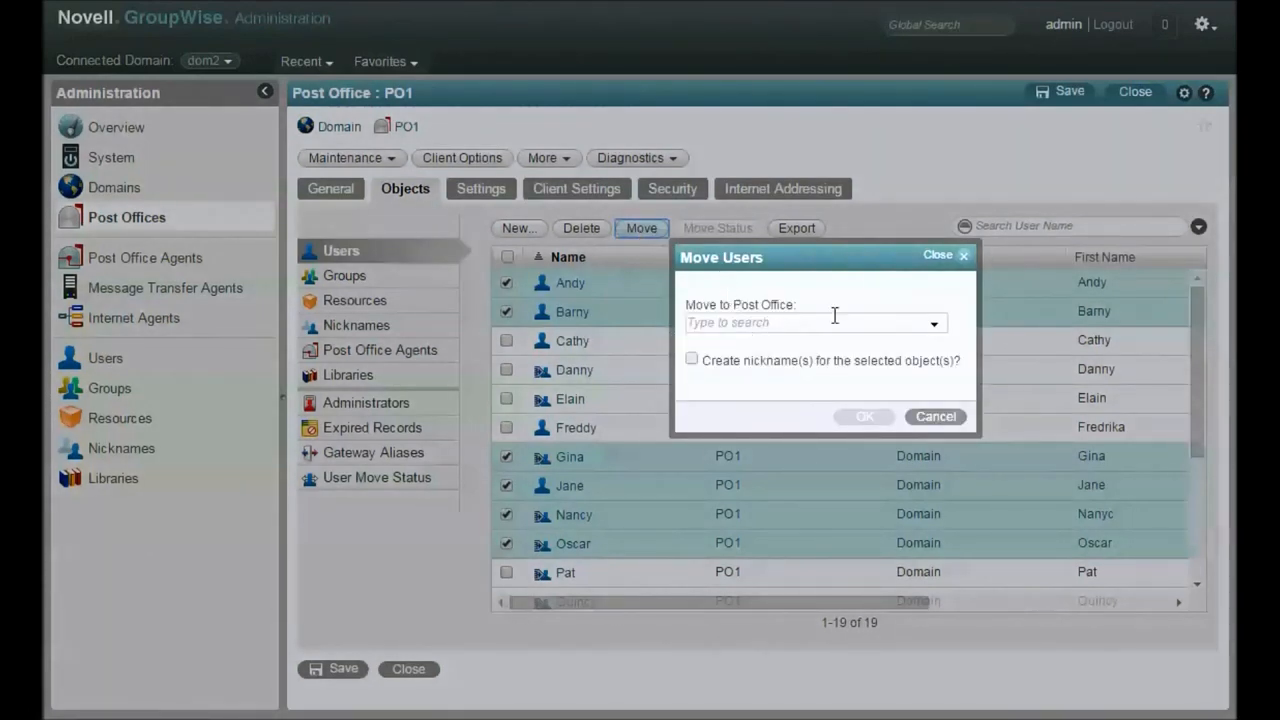
left_click(934, 322)
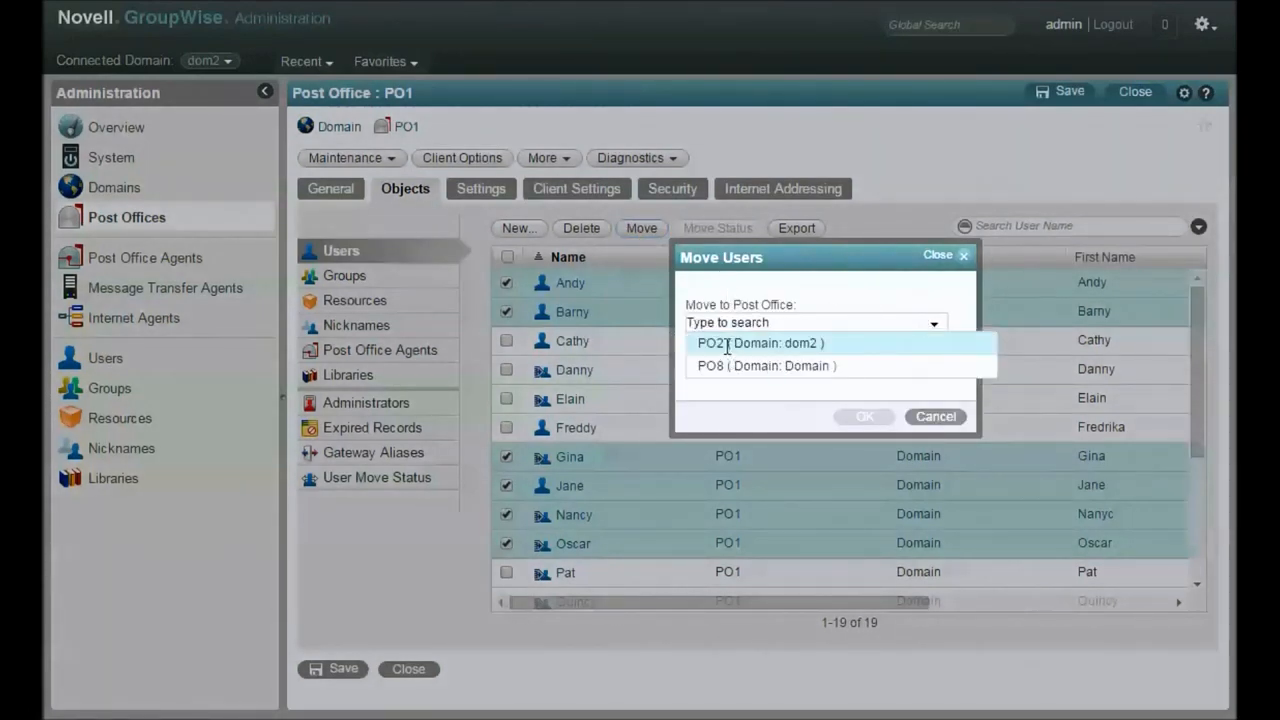
left_click(760, 343)
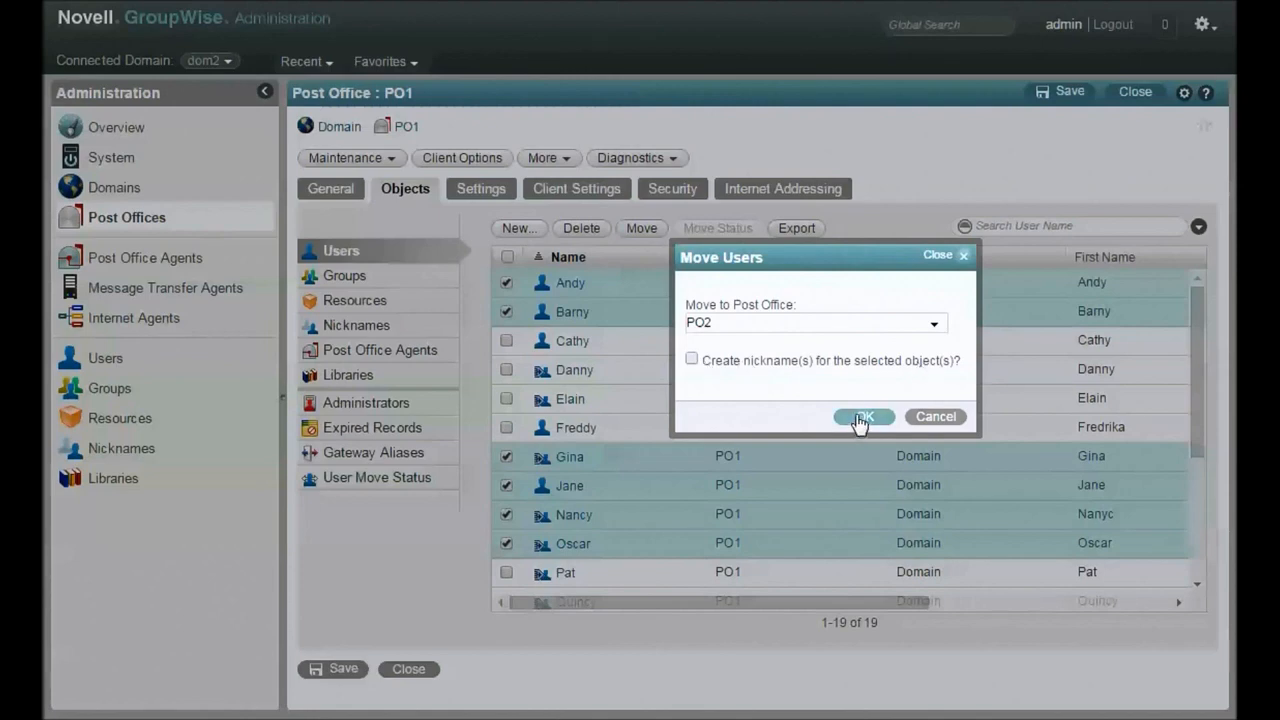
left_click(862, 416)
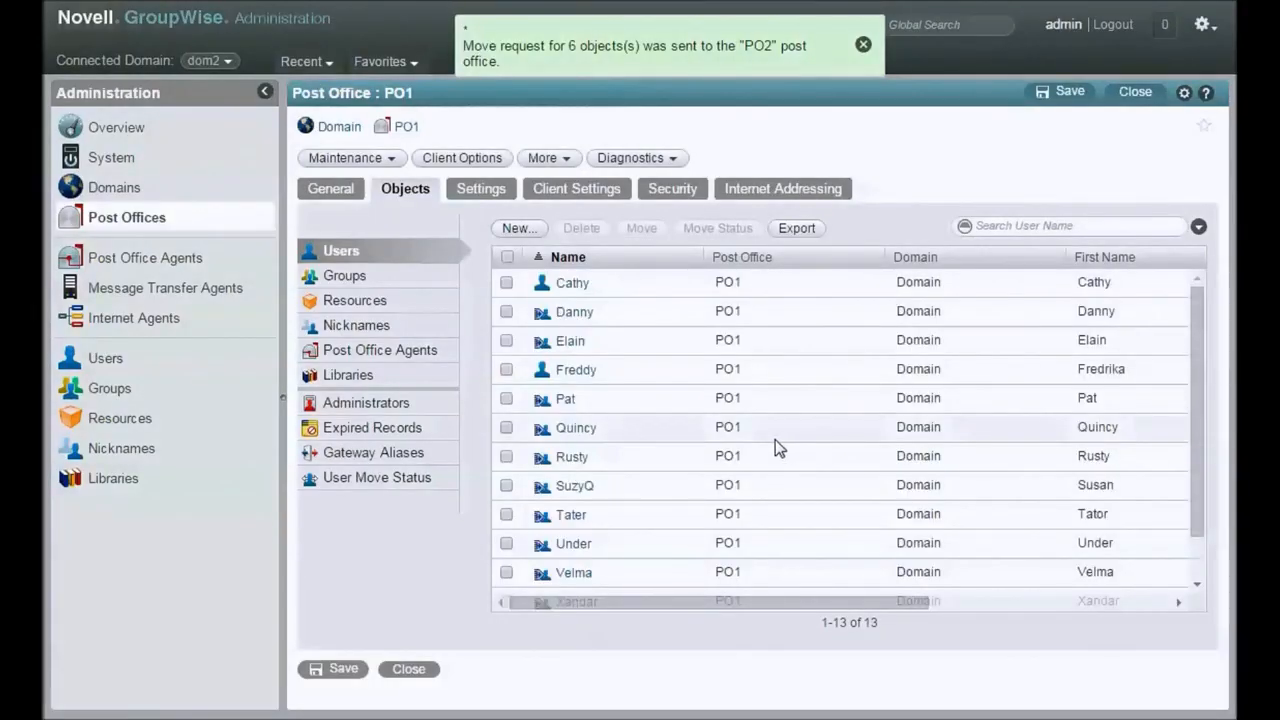
mouse_move(114, 187)
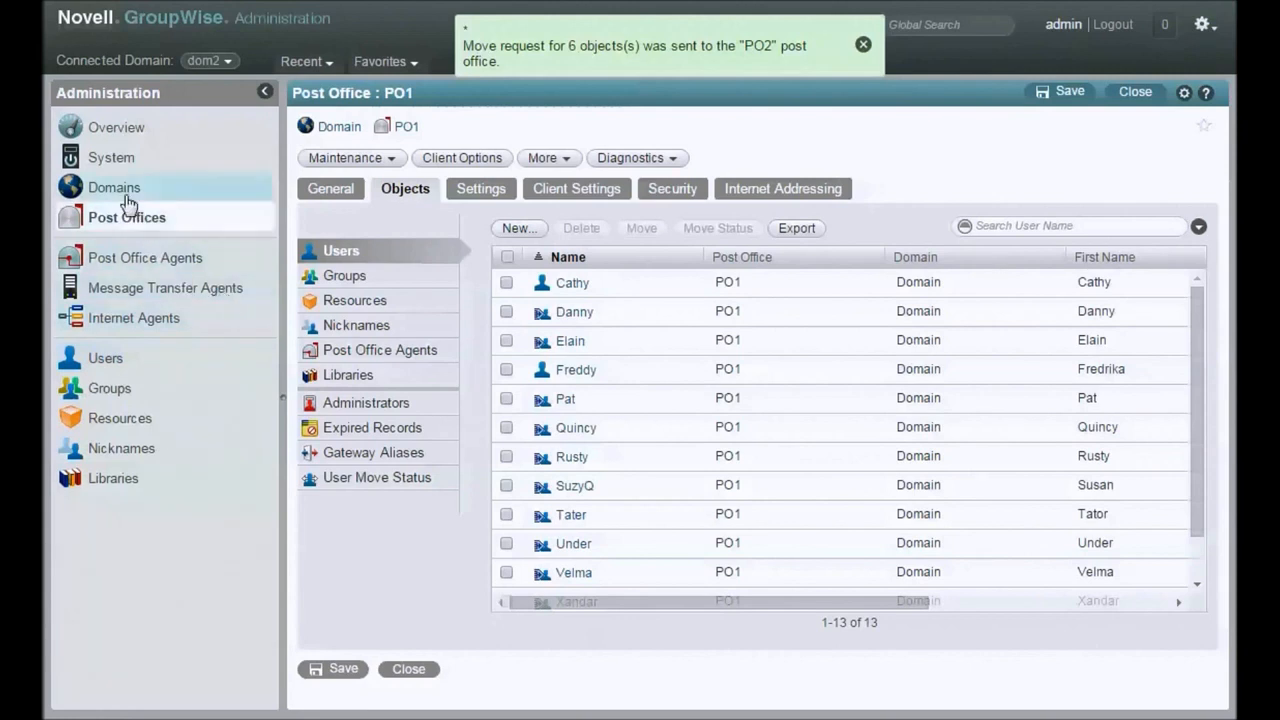
Open the User Move Status list from System Operations
left_click(111, 157)
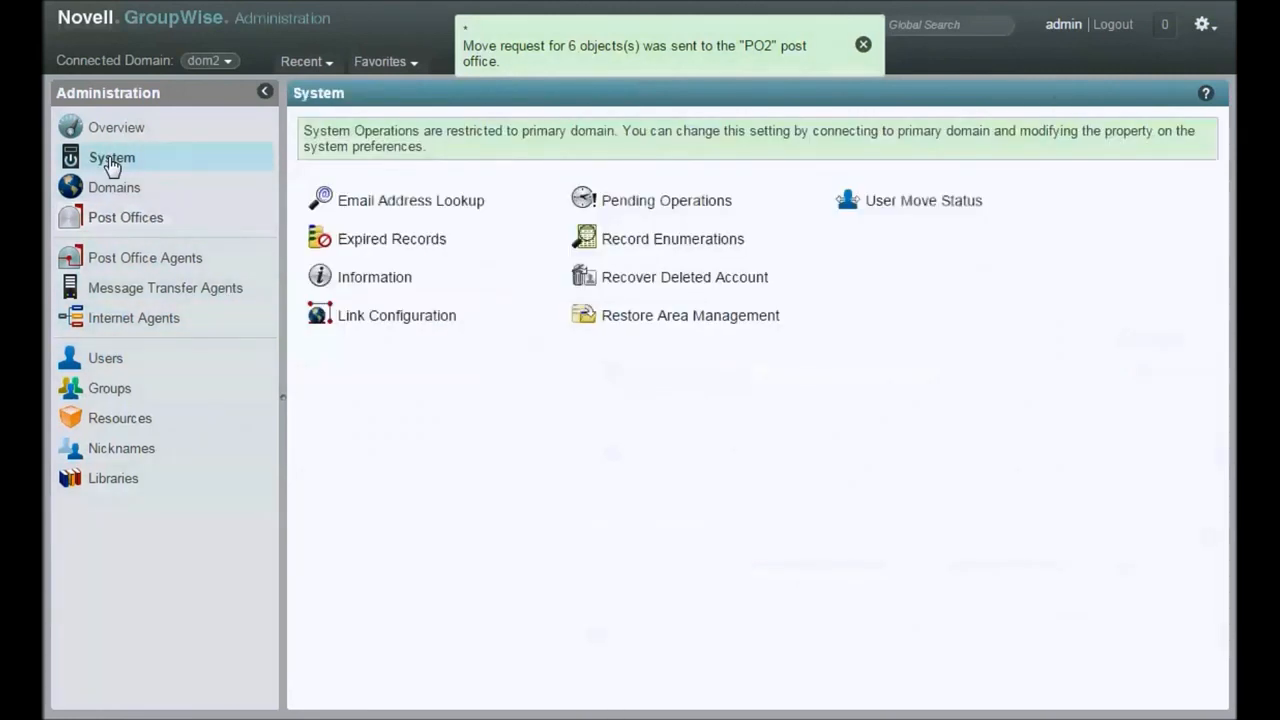
mouse_move(997, 224)
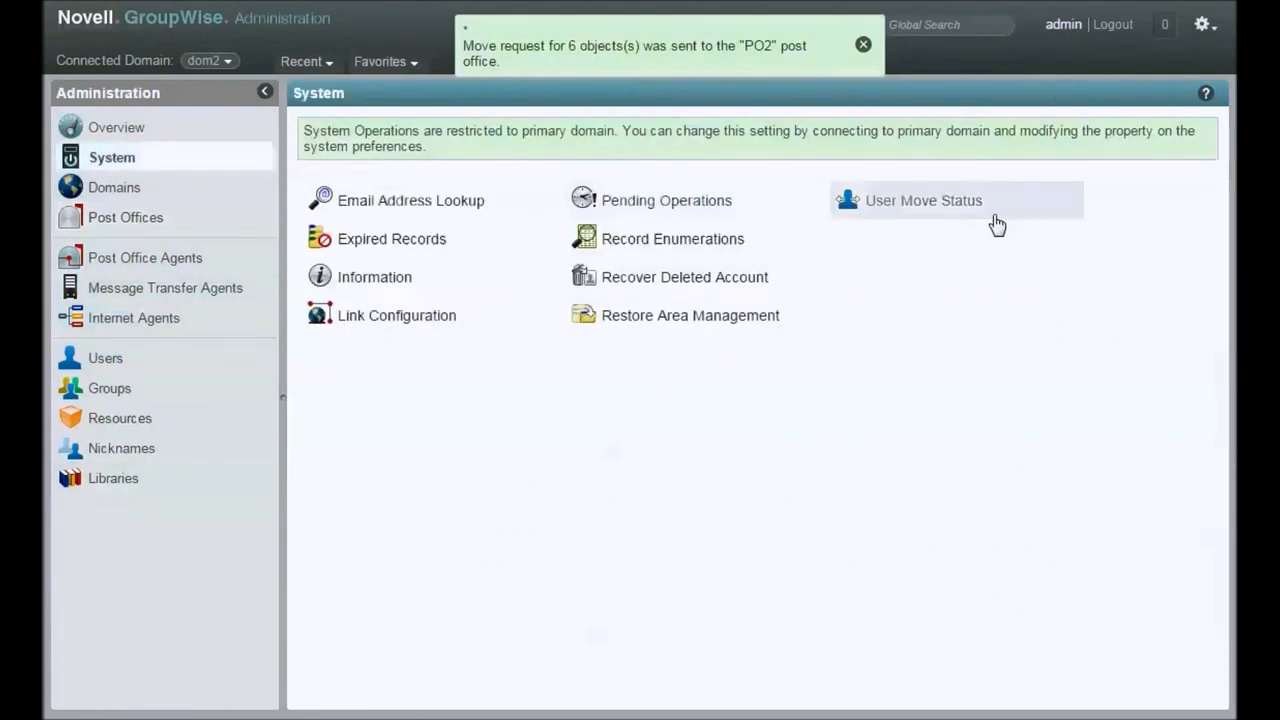
left_click(923, 200)
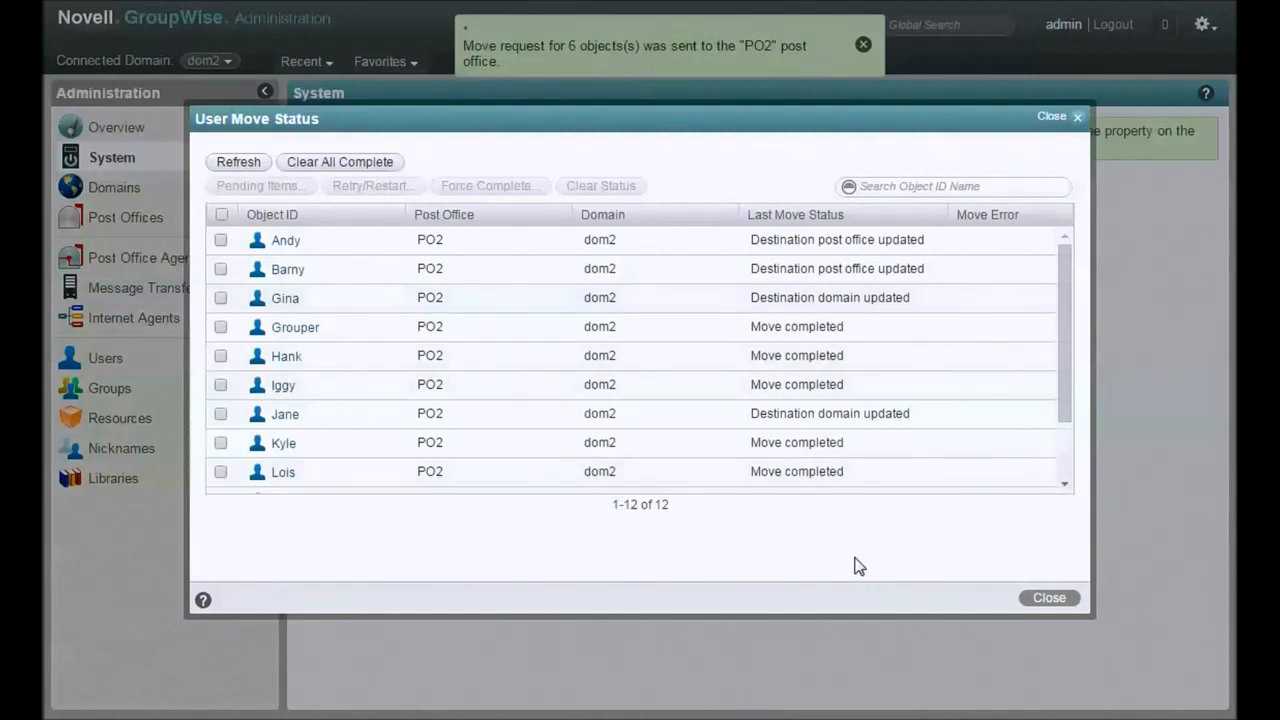
left_click(863, 44)
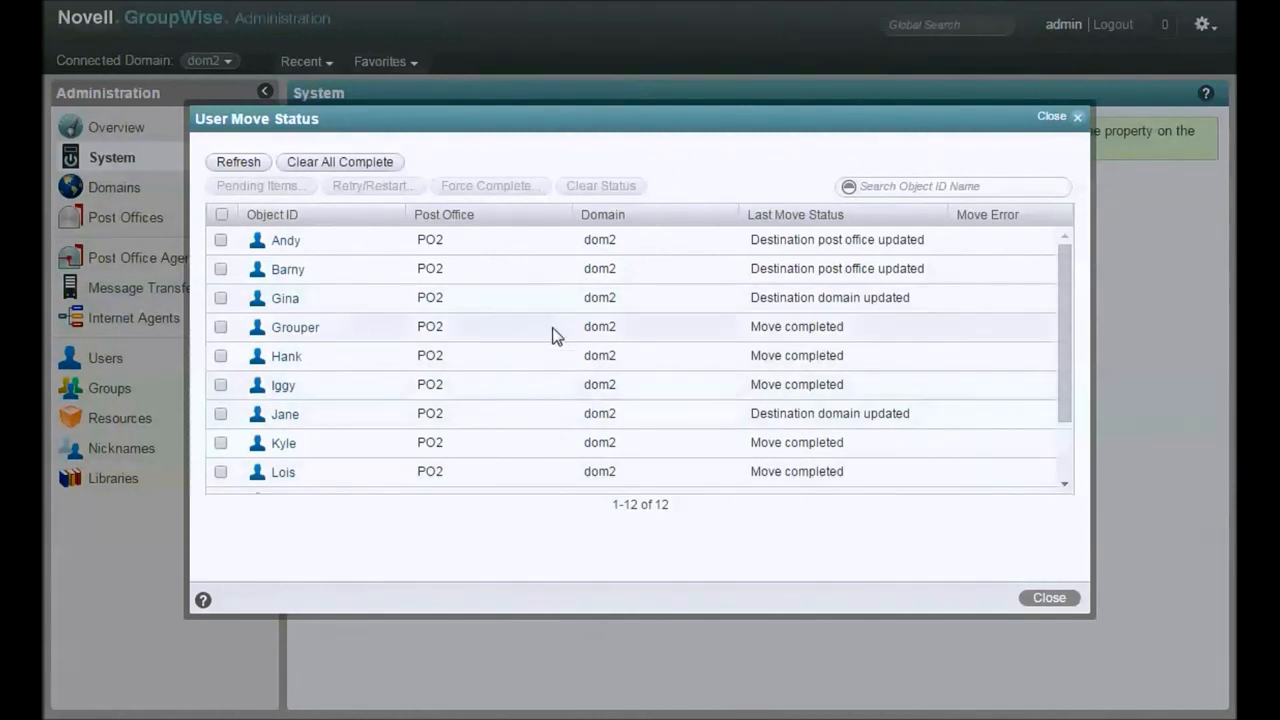
mouse_move(855, 493)
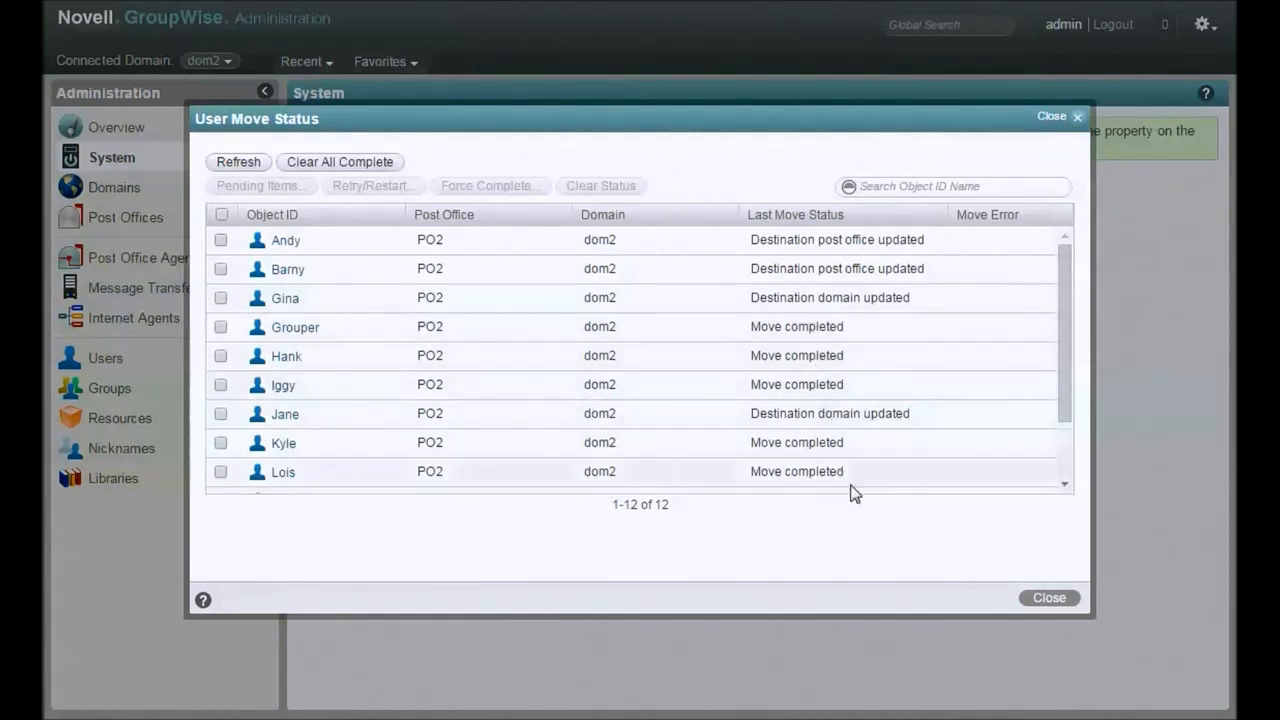
scroll("down", 3)
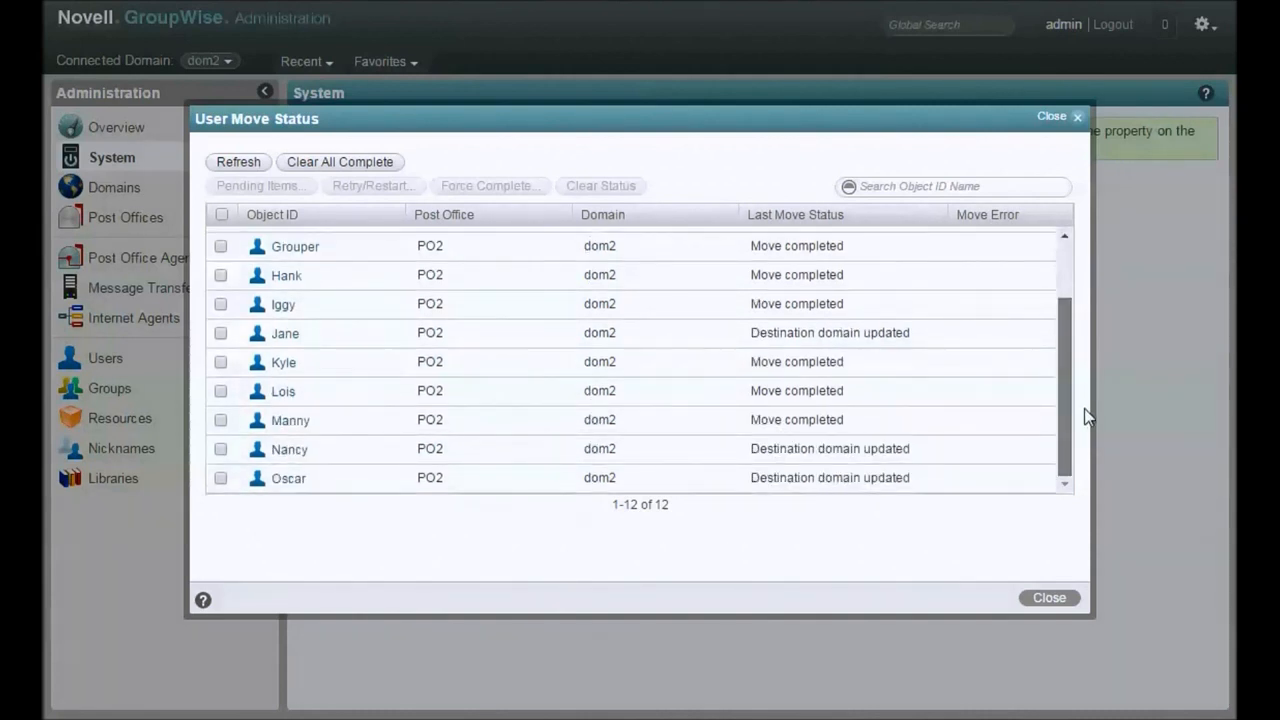
mouse_move(1073, 405)
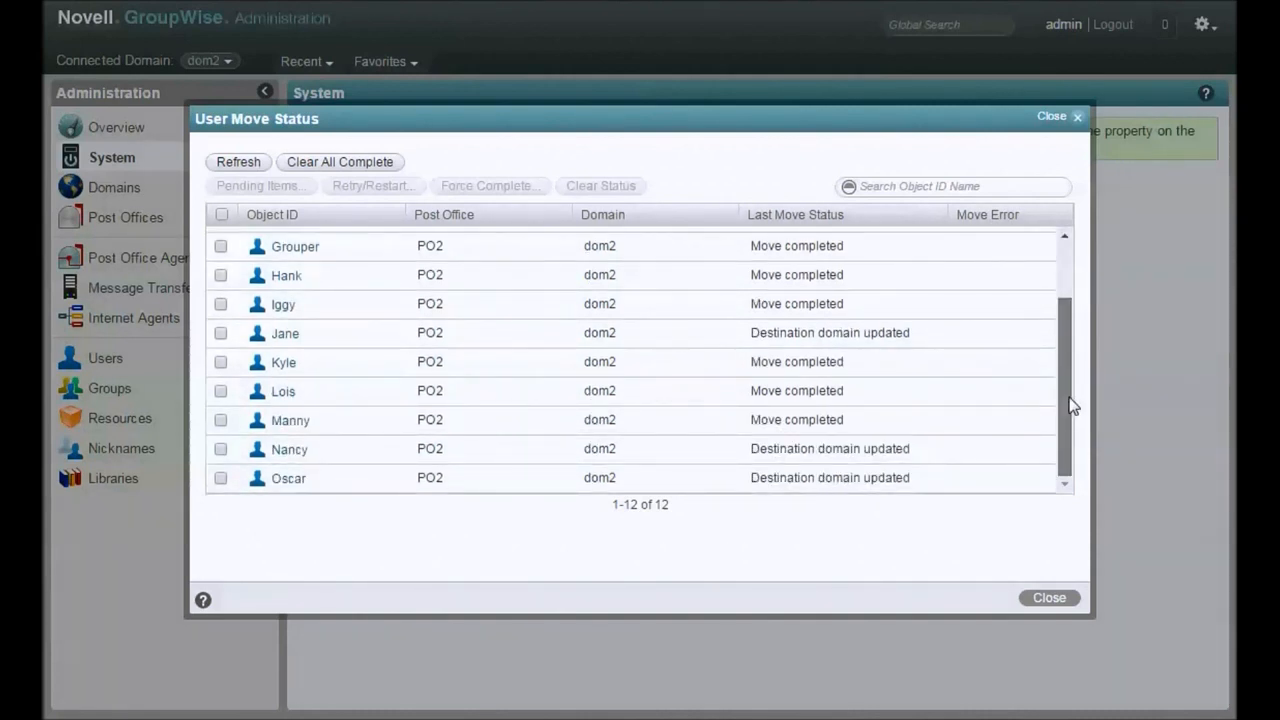
scroll("up", 3)
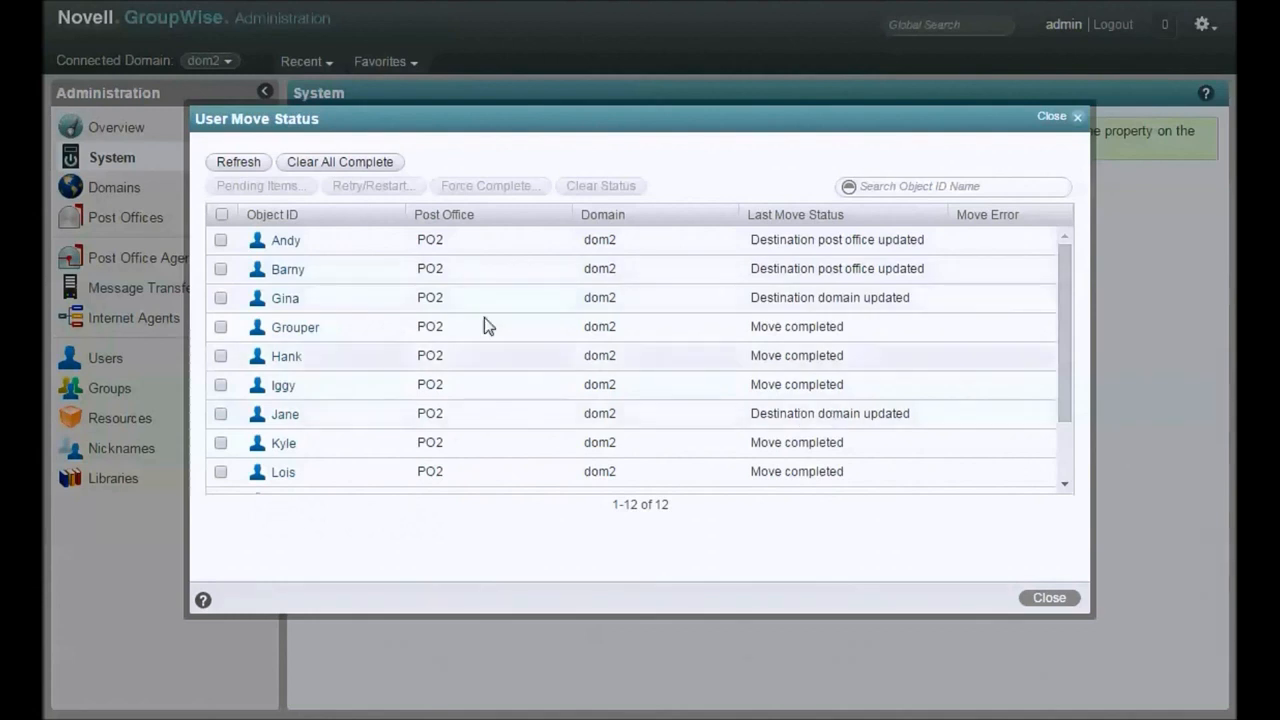
Refresh move statuses and clear completed moves, leaving Barny, Gina and Oscar moving
left_click(238, 161)
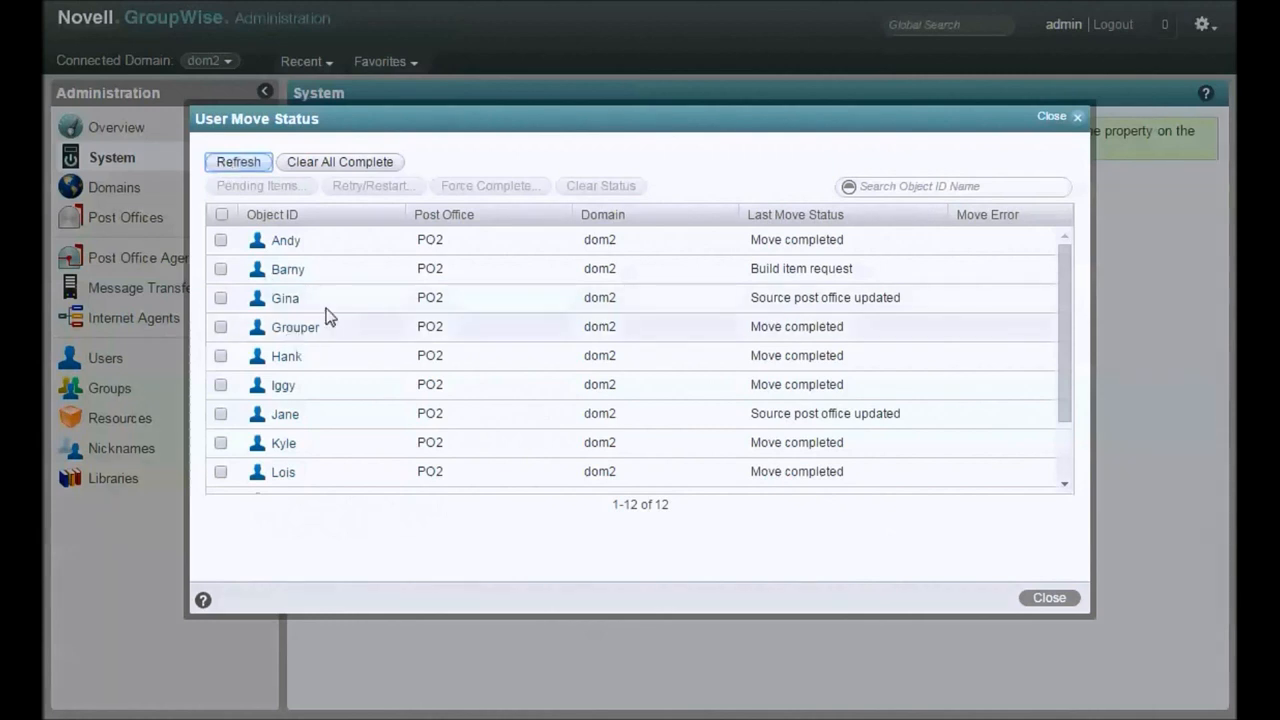
mouse_move(318, 242)
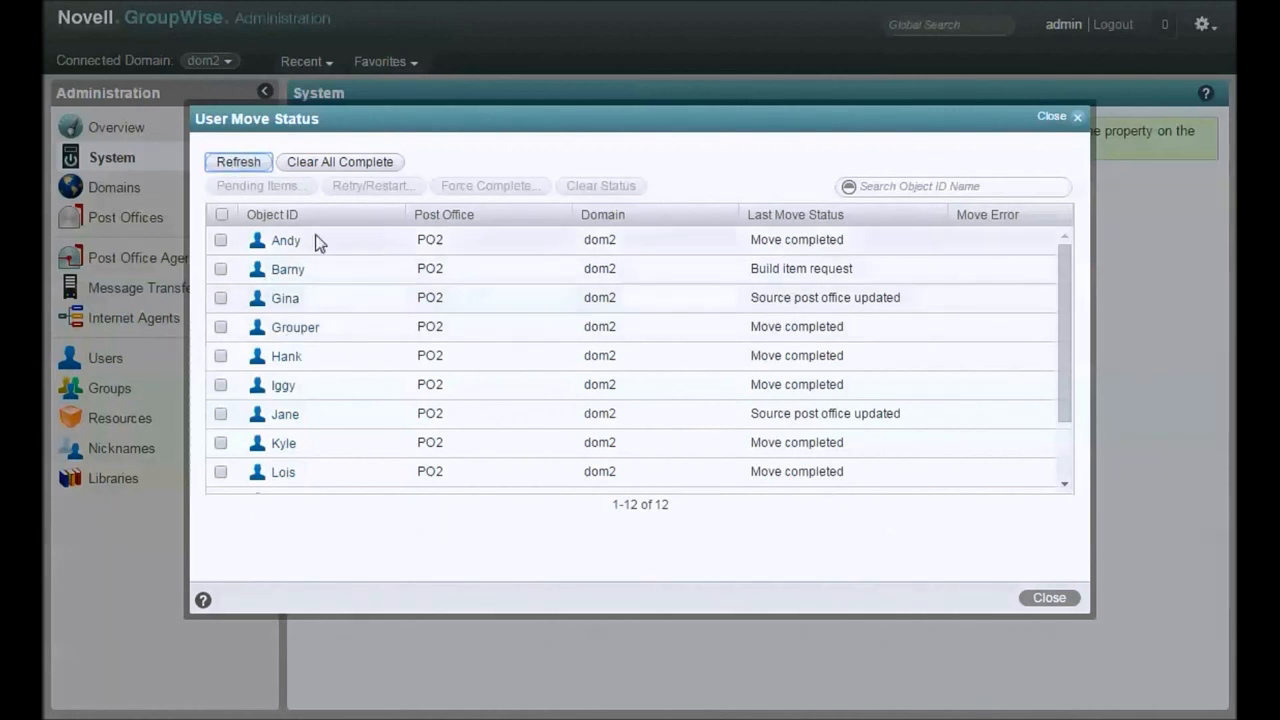
left_click(238, 161)
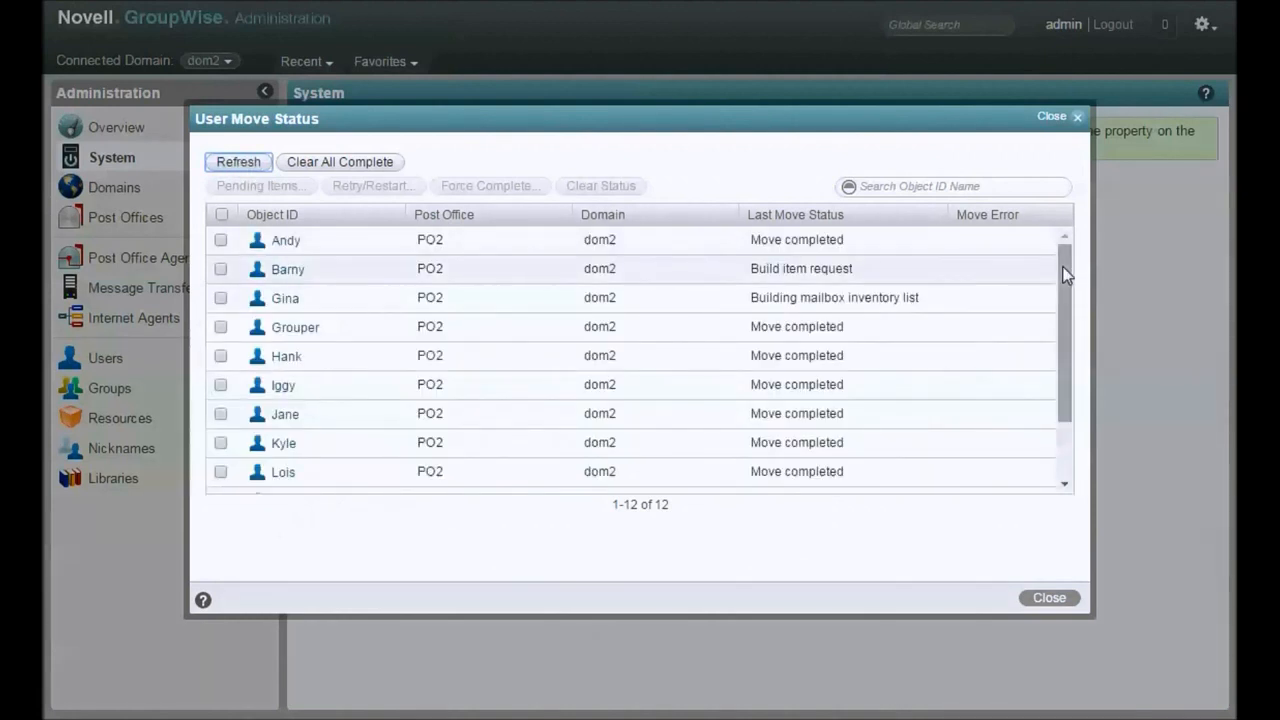
mouse_move(547, 210)
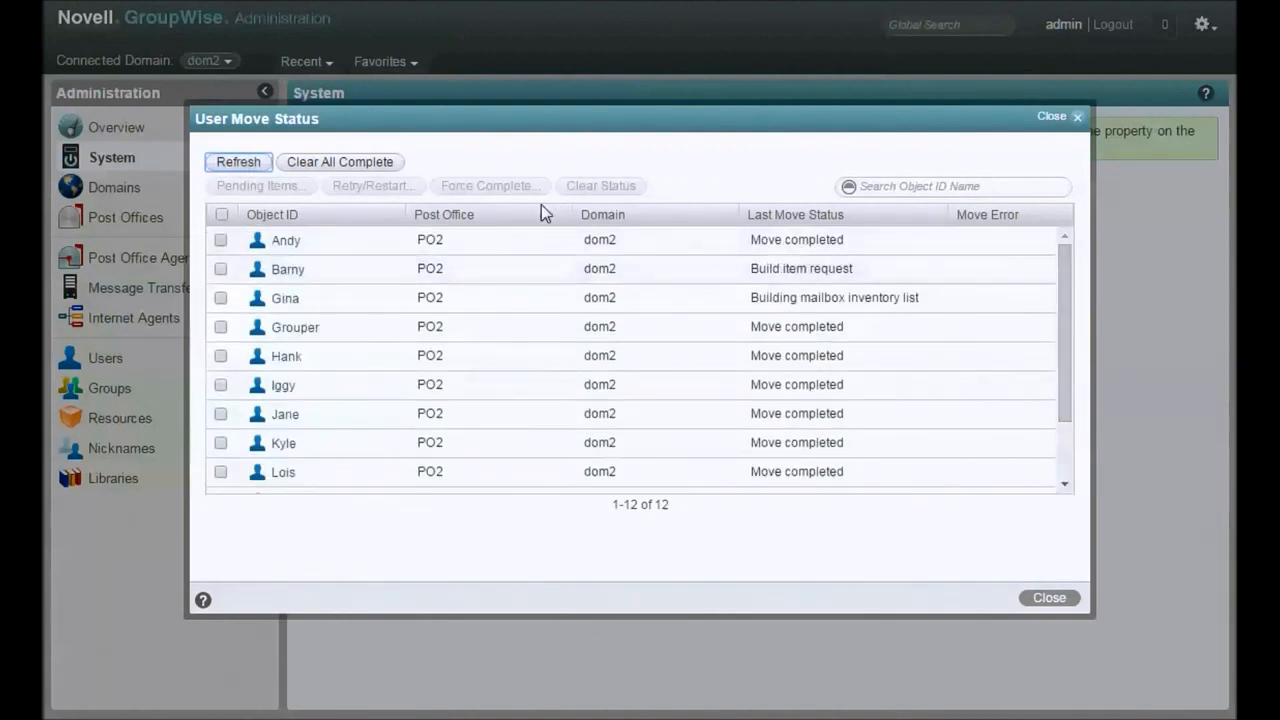
left_click(340, 161)
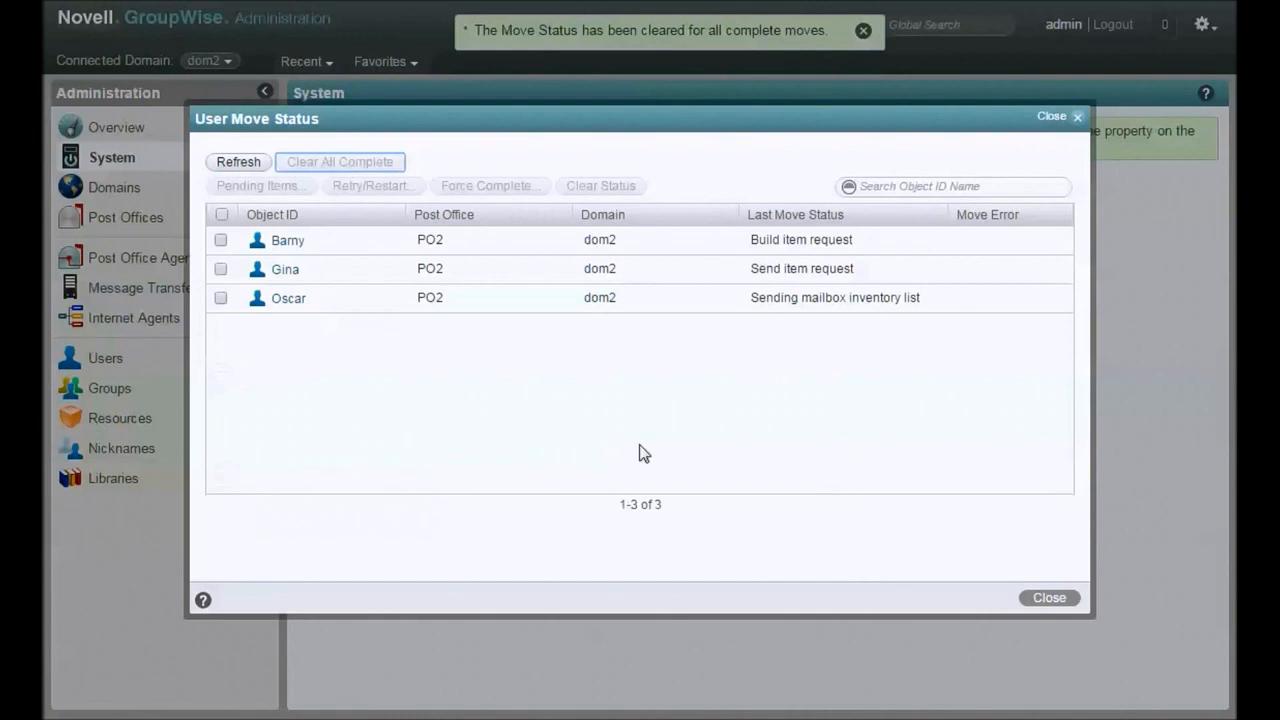
mouse_move(812, 223)
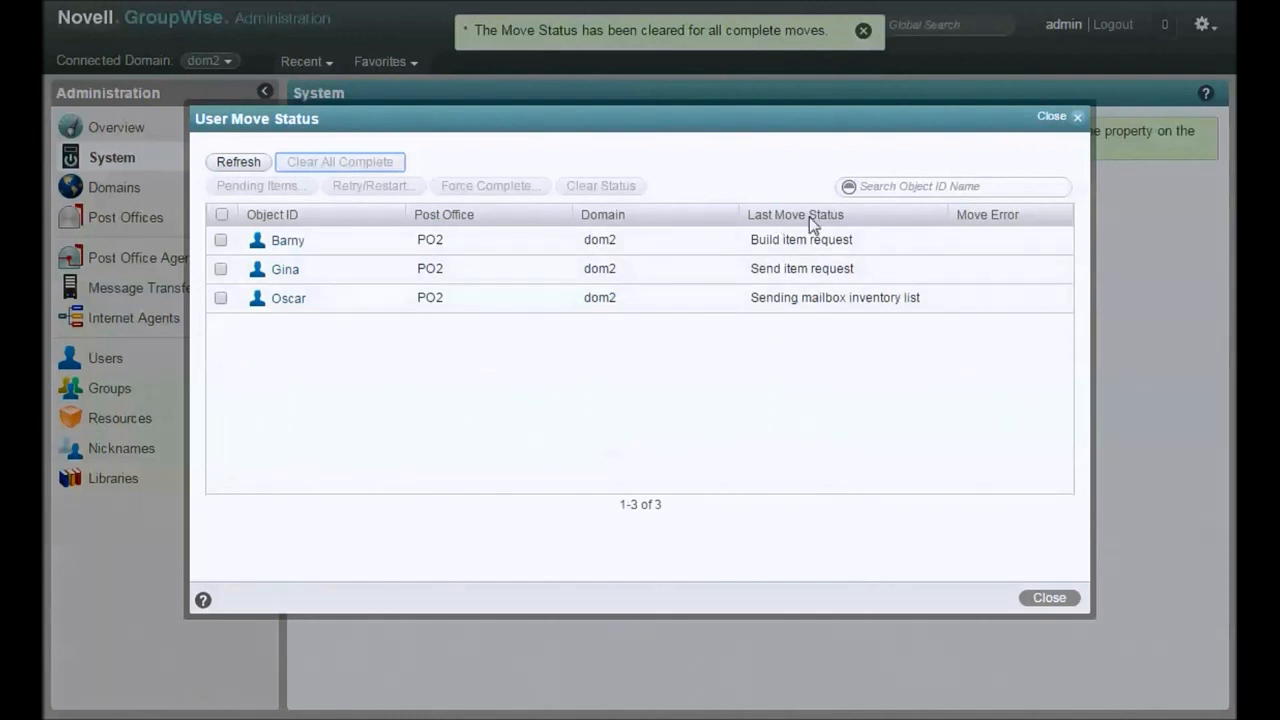
mouse_move(808, 410)
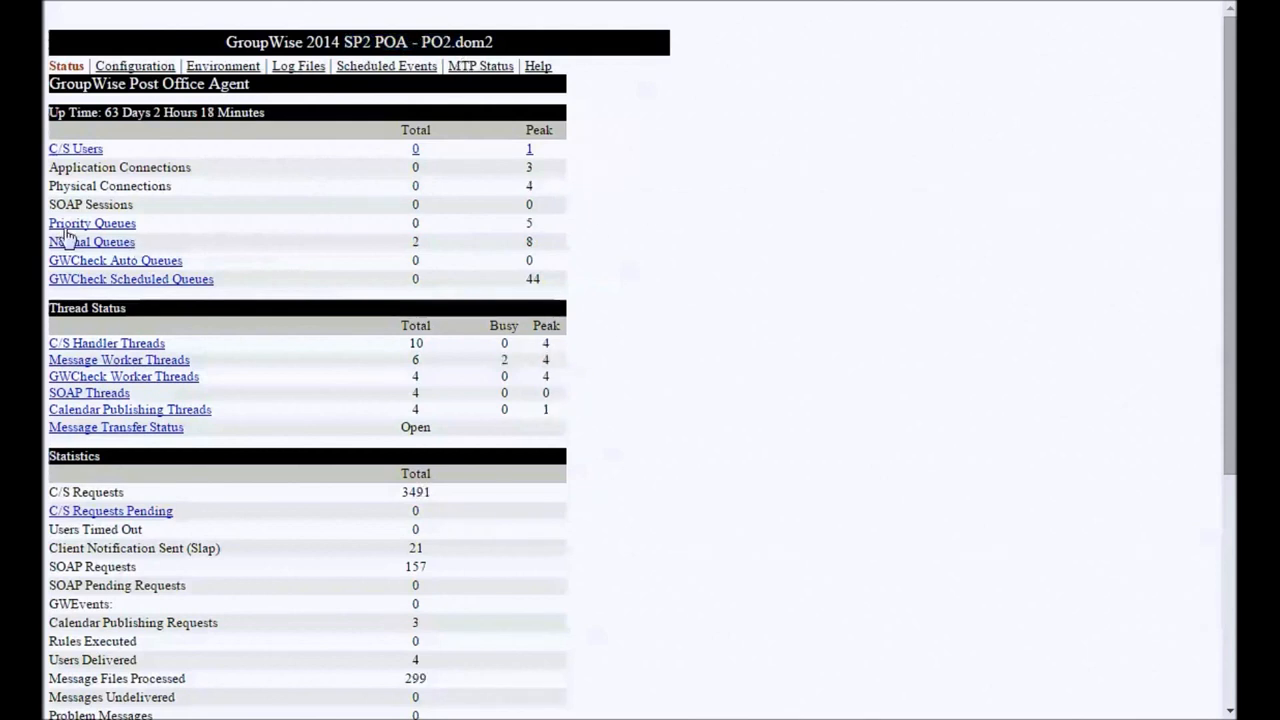
View the newest POA log 1006poa.001 filtered on 'move' events
left_click(298, 66)
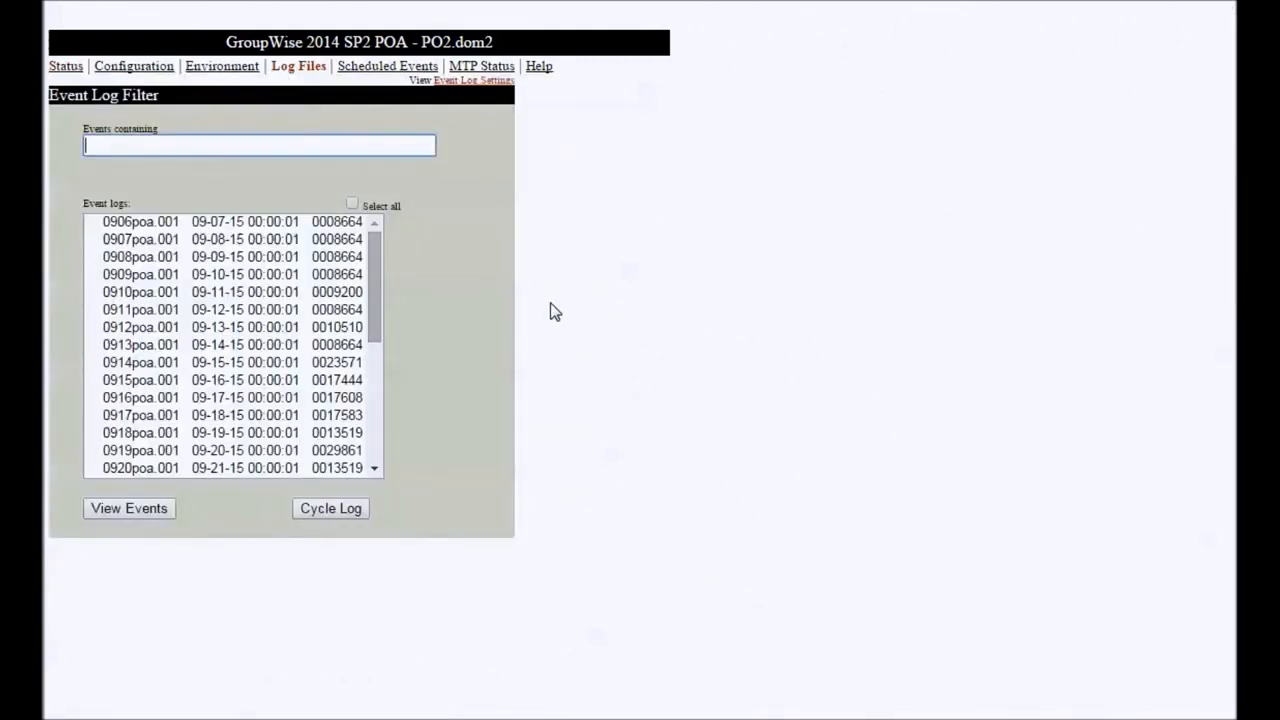
type("move")
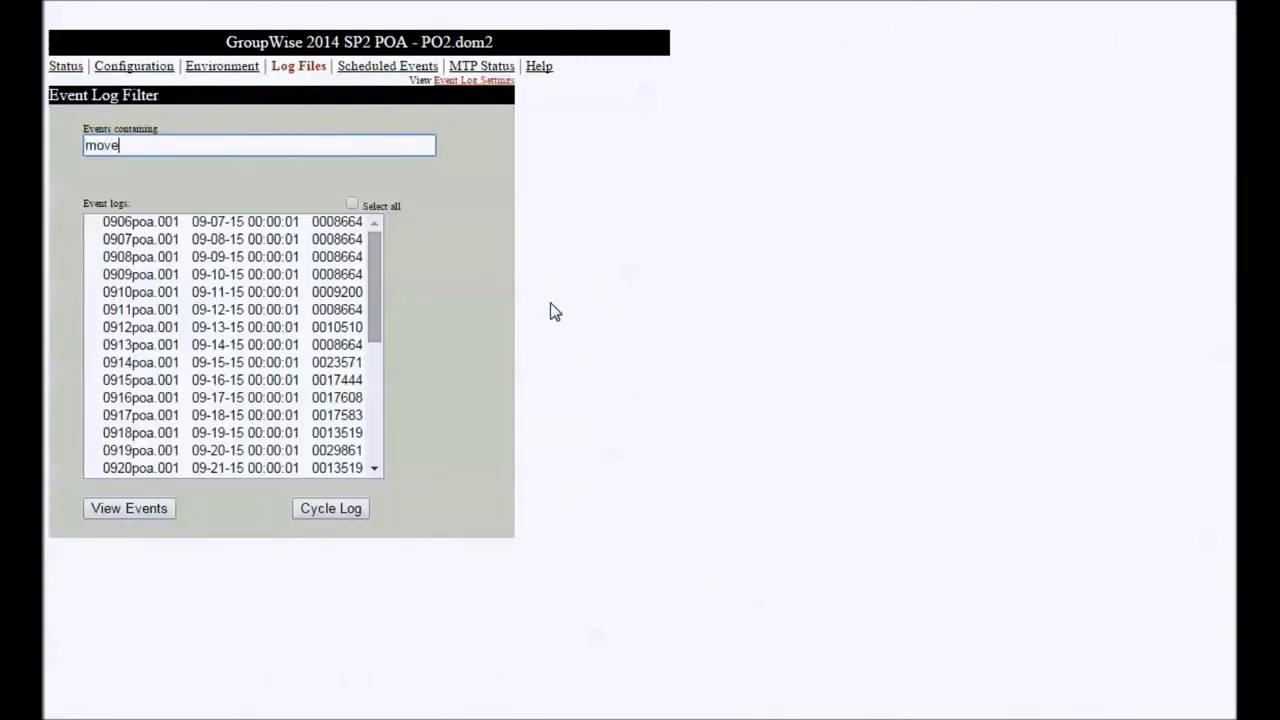
mouse_move(374, 275)
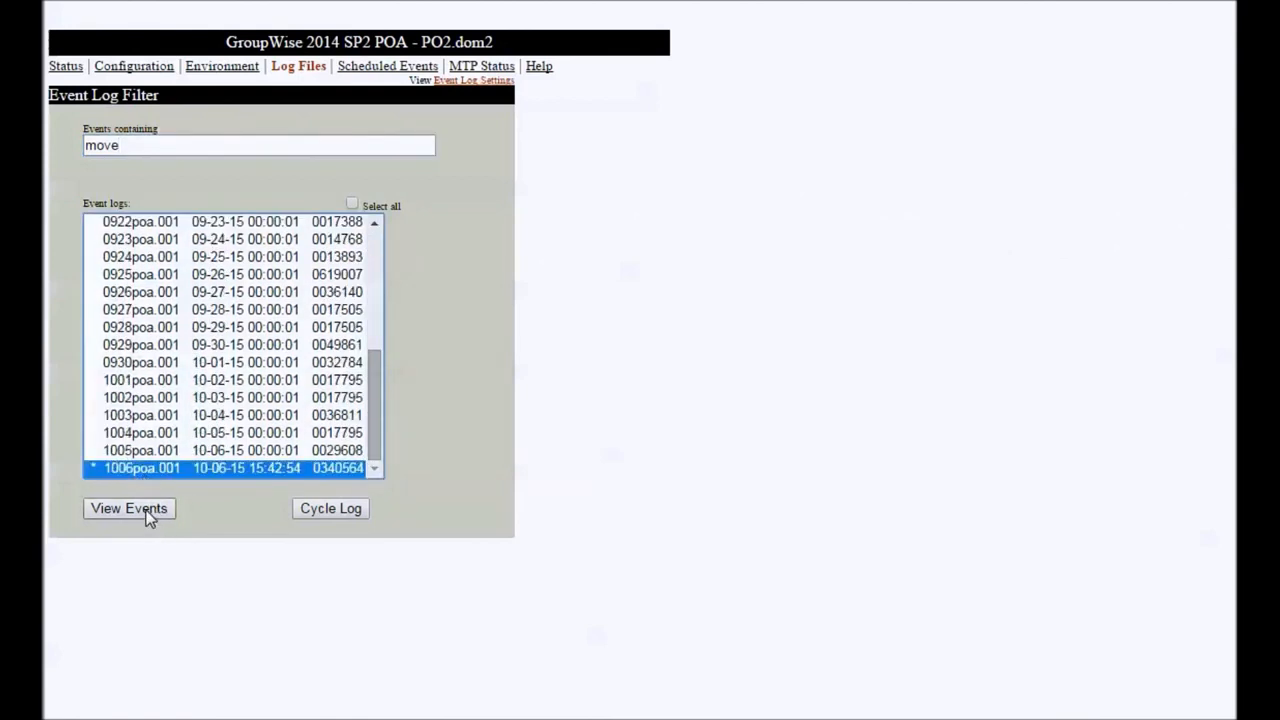
left_click(128, 508)
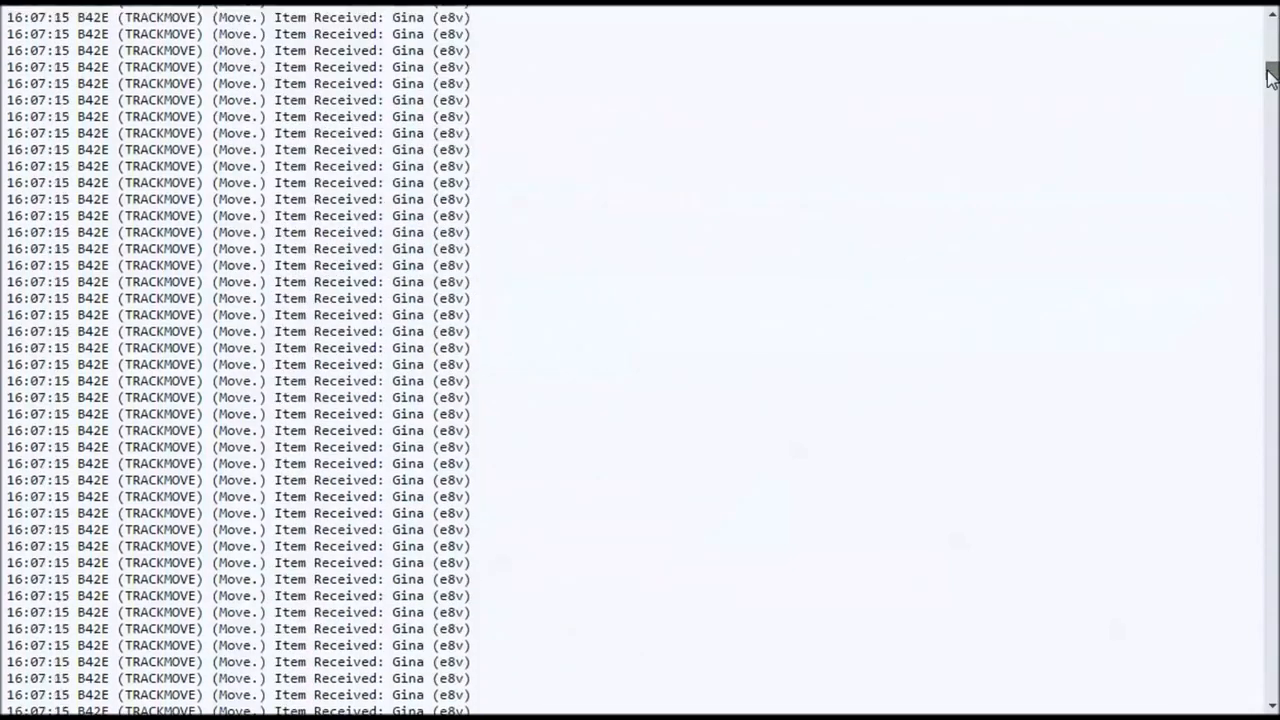
scroll("up", 3)
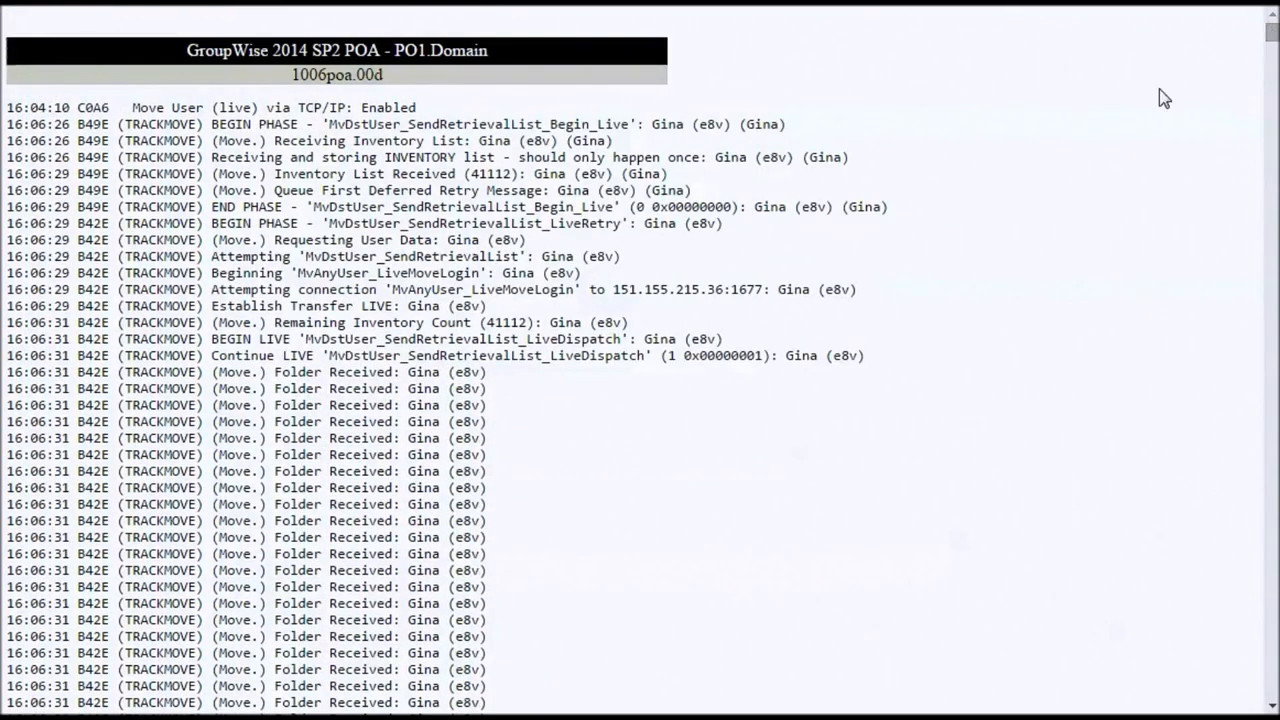
mouse_move(870, 237)
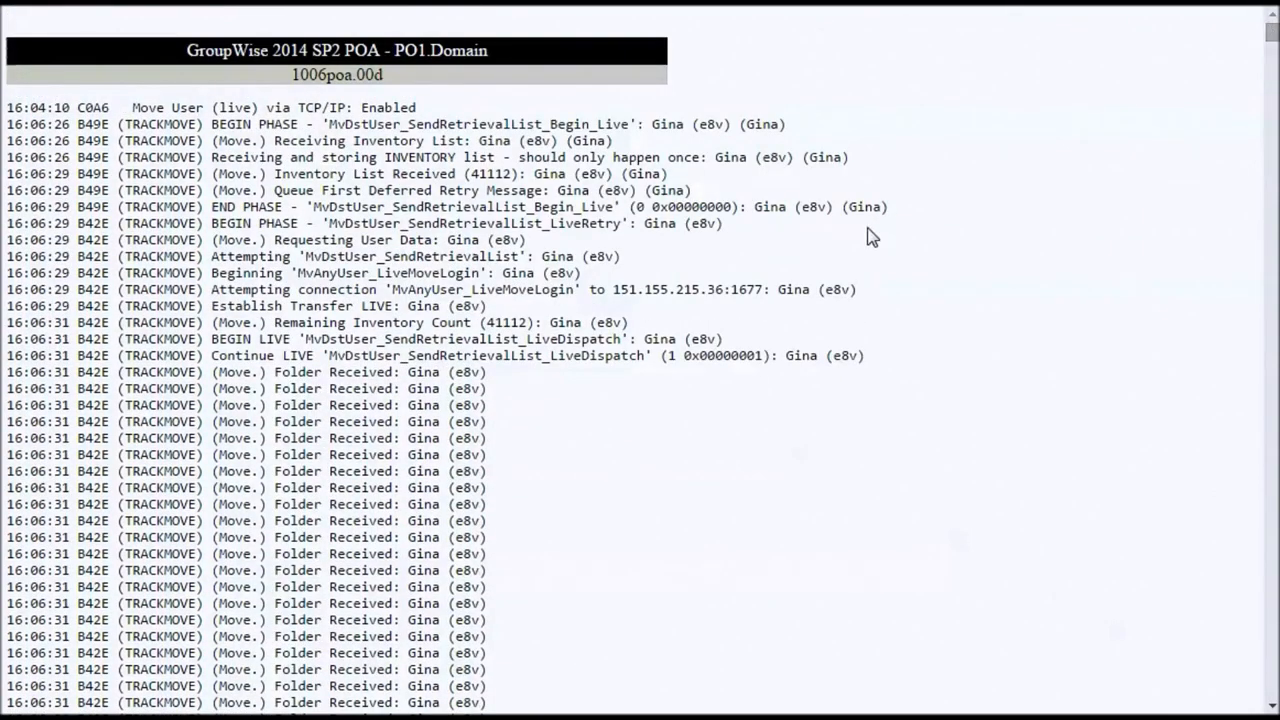
mouse_move(455, 152)
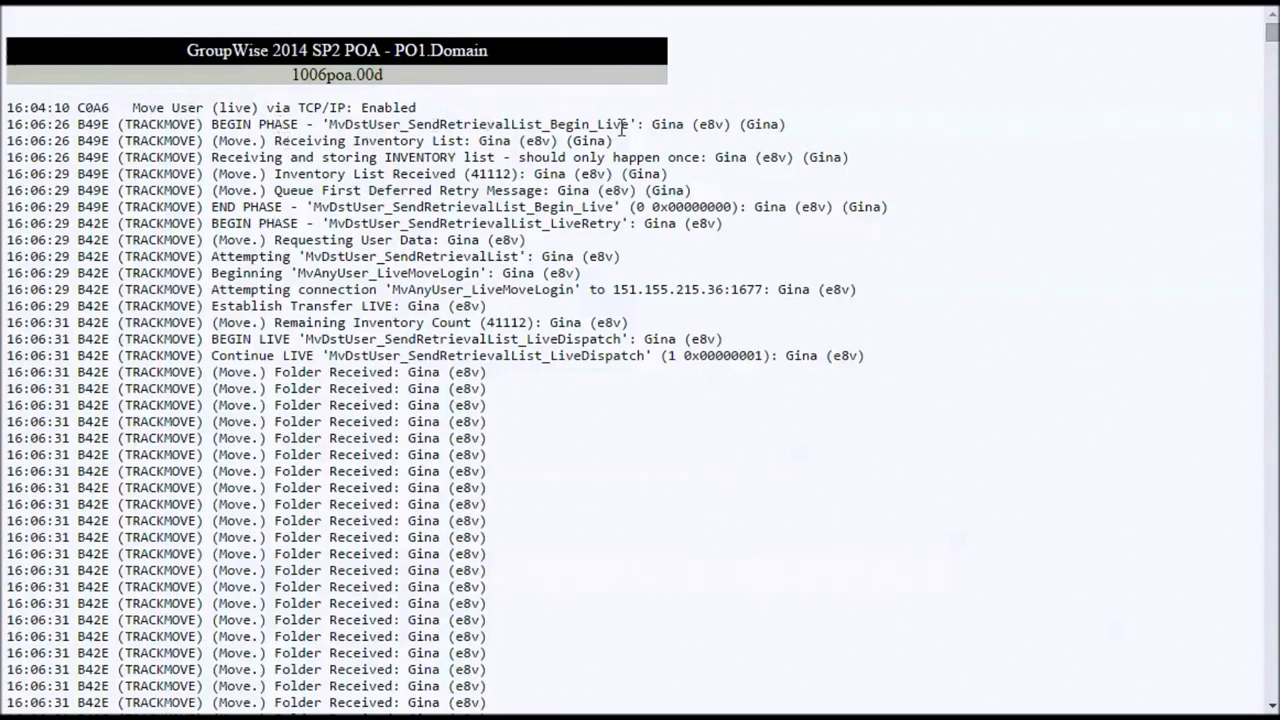
double_click(690, 124)
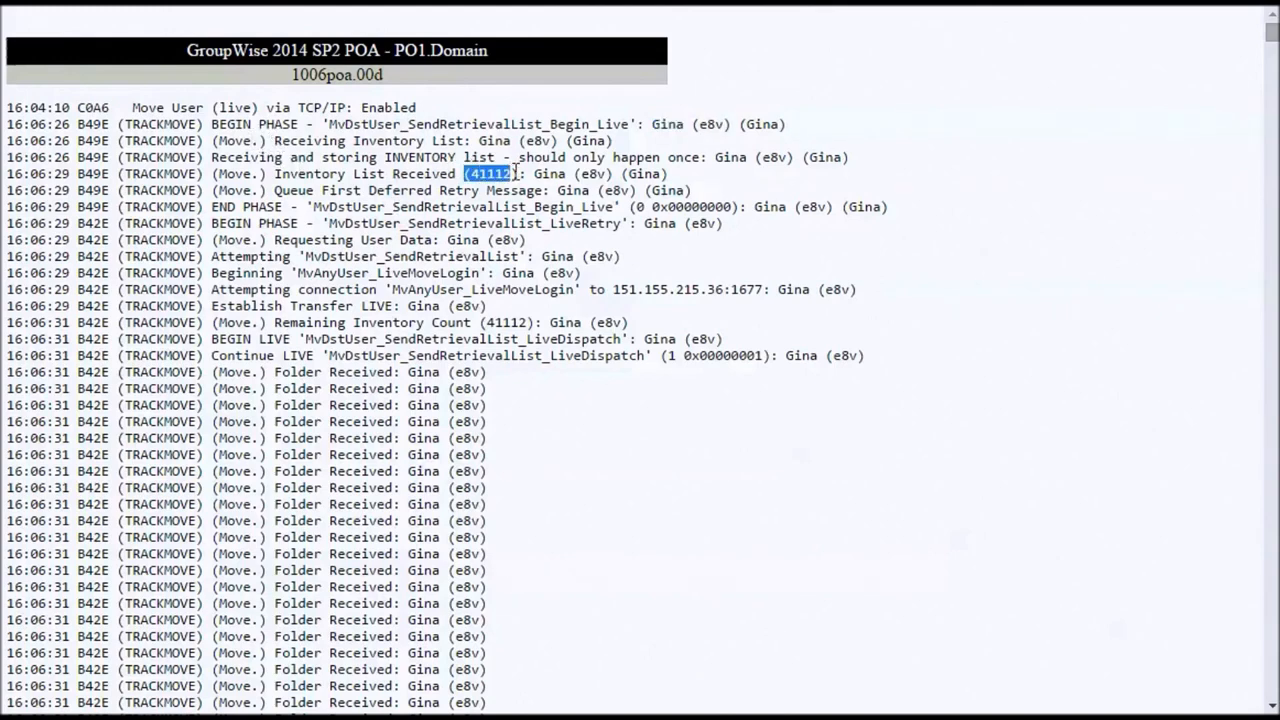
mouse_move(340, 298)
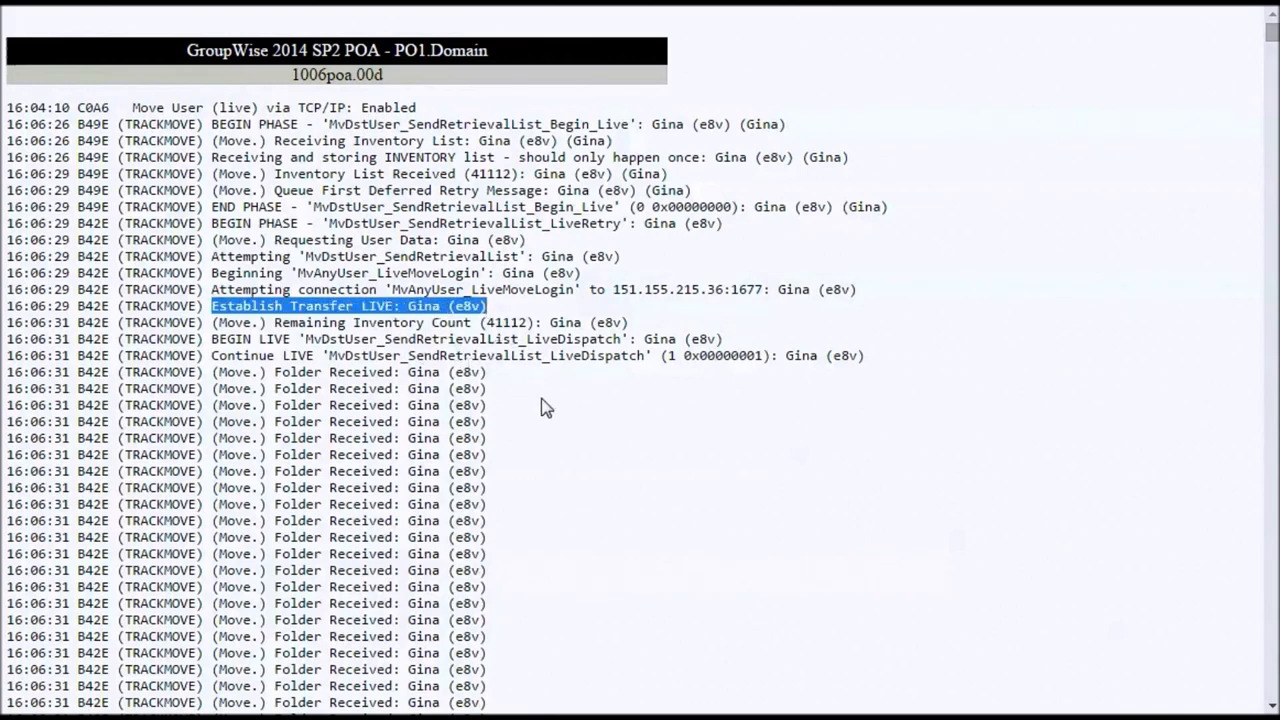
scroll("down", 3)
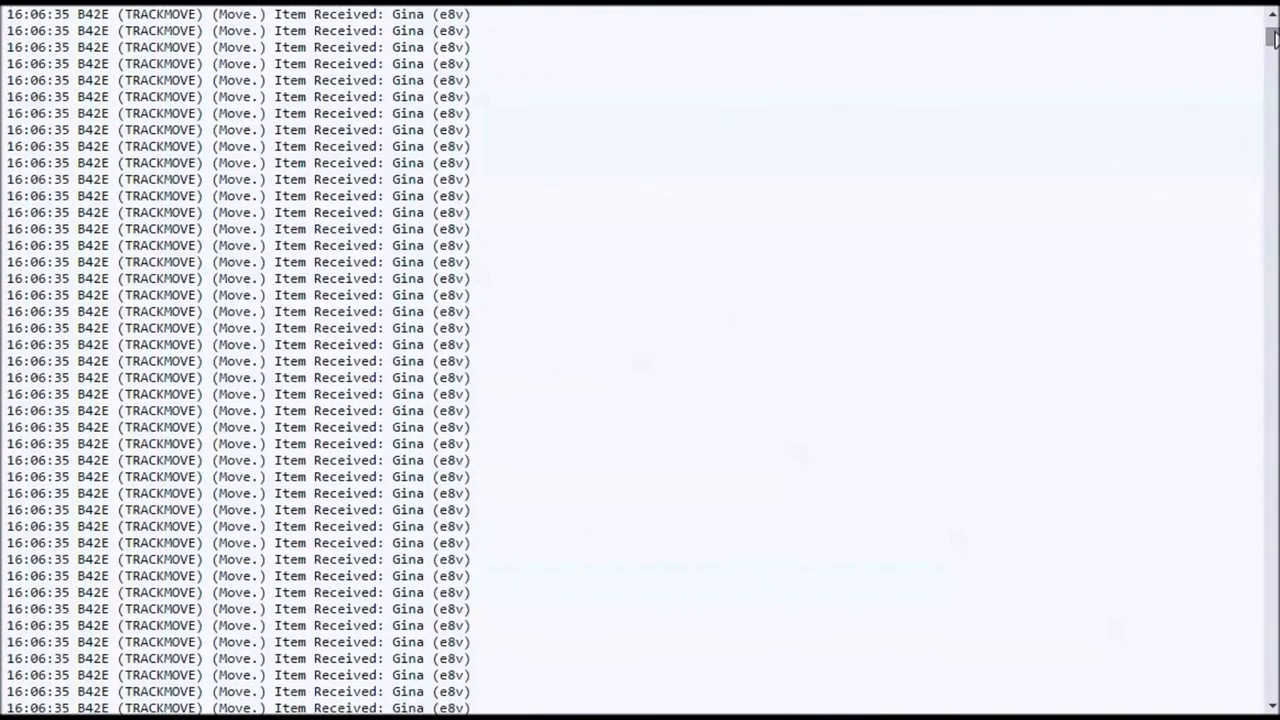
scroll("down", 3)
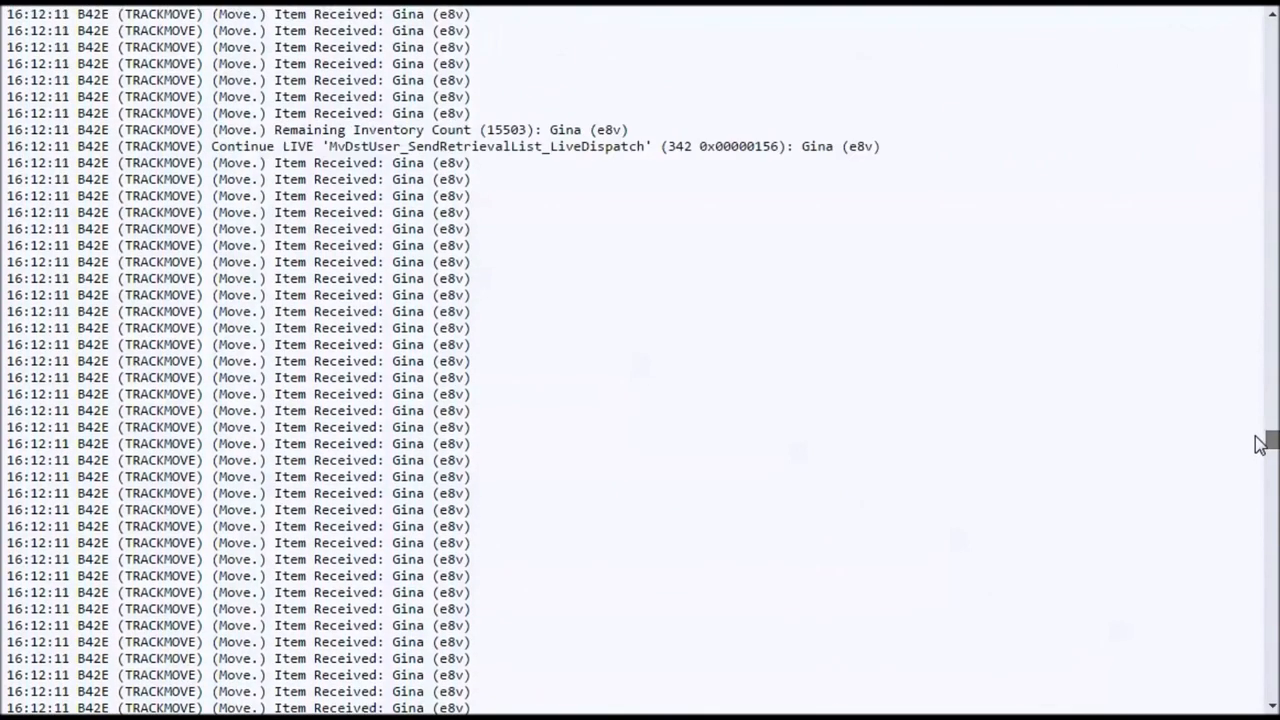
double_click(506, 129)
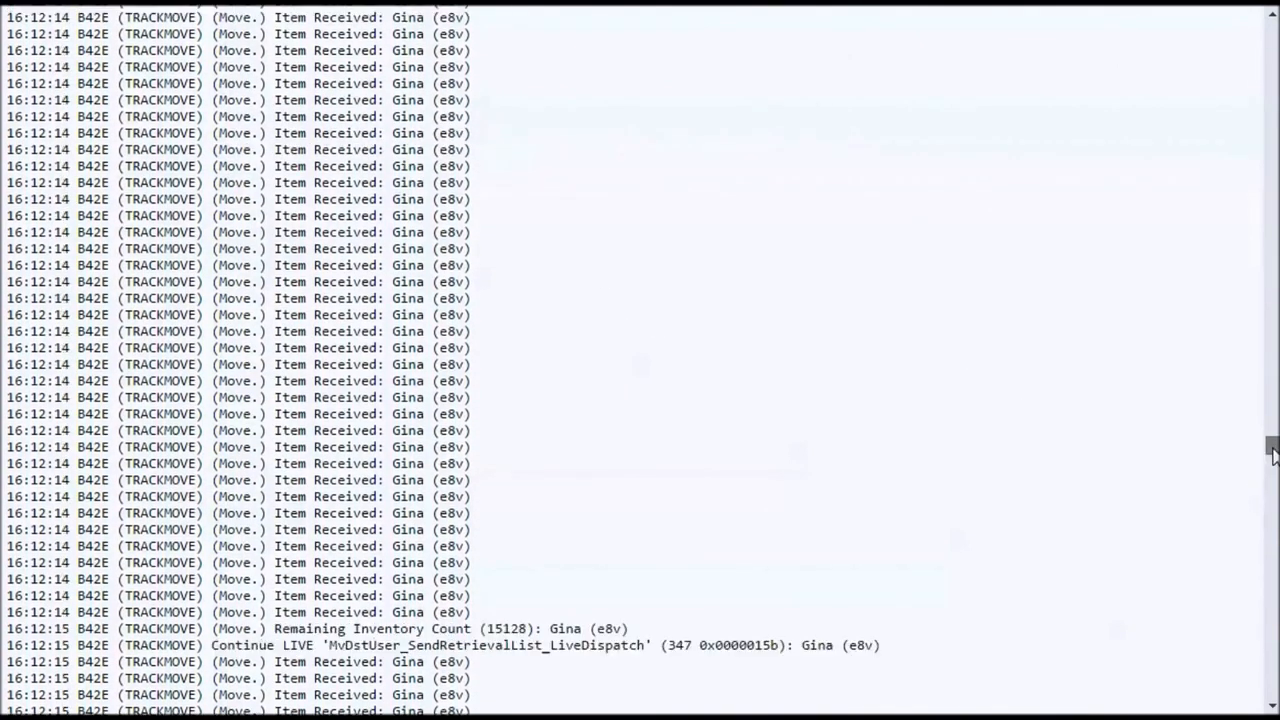
scroll("down", 3)
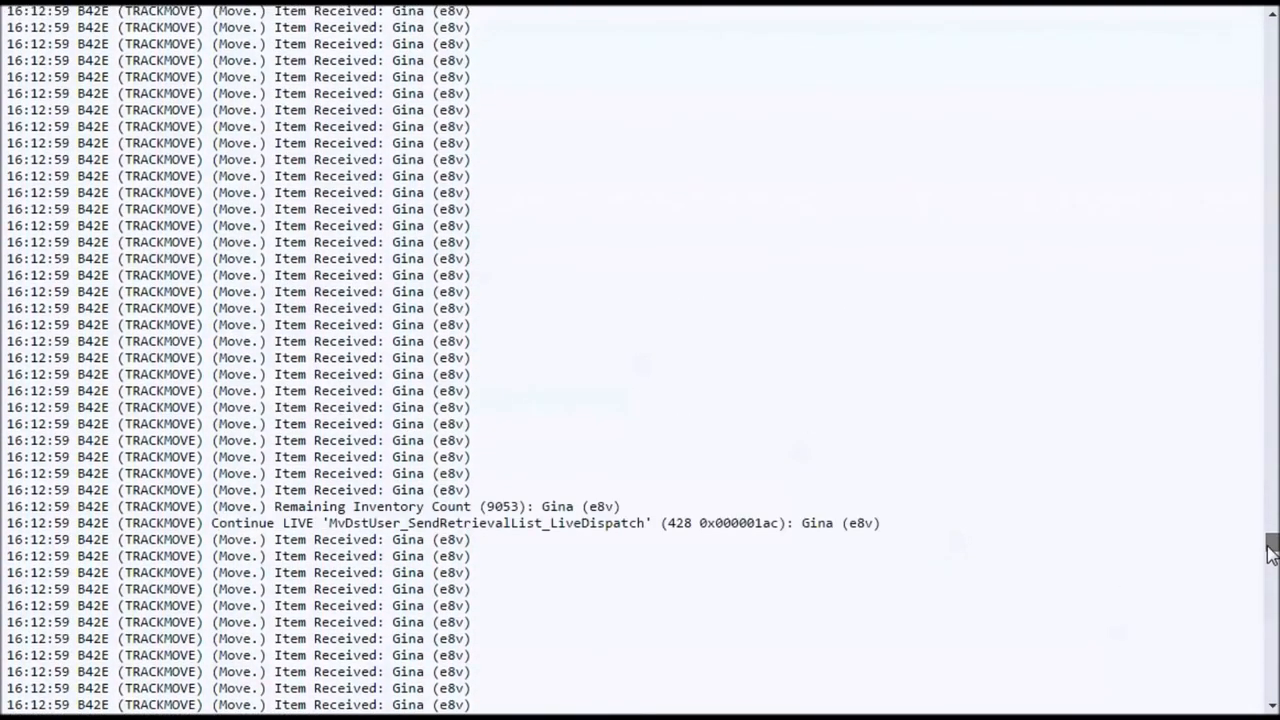
scroll("down", 3)
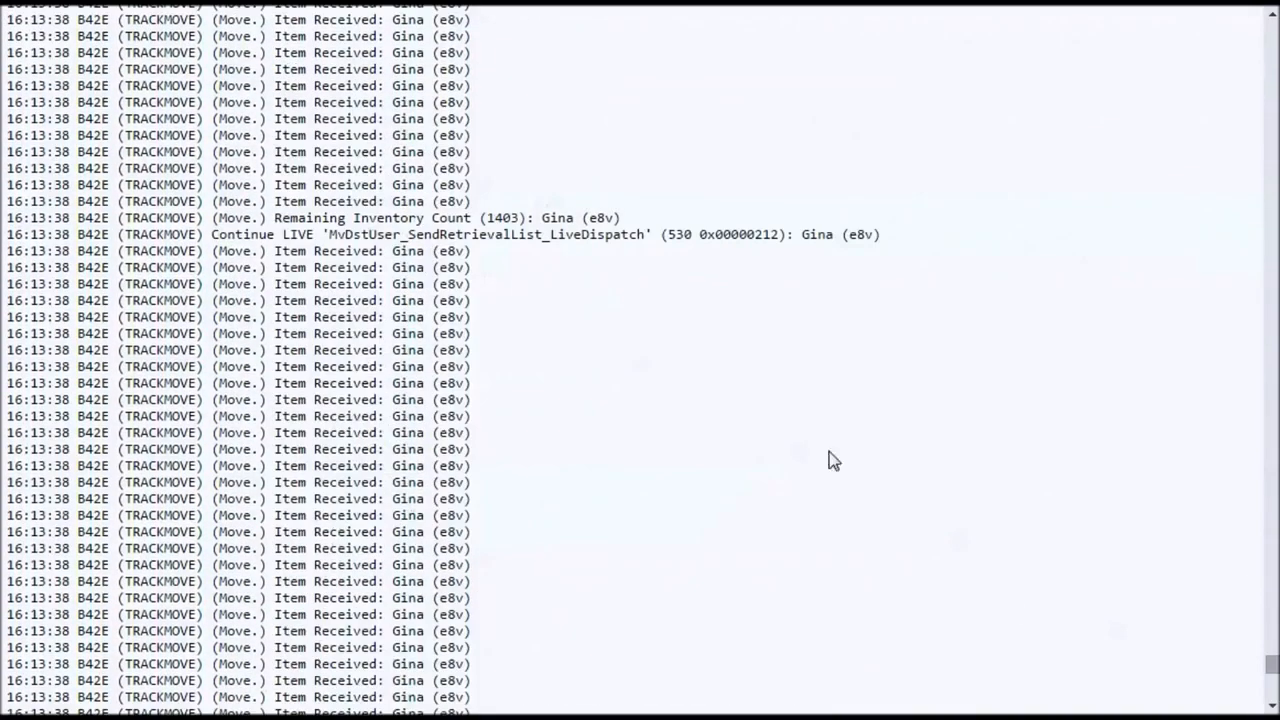
scroll("down", 3)
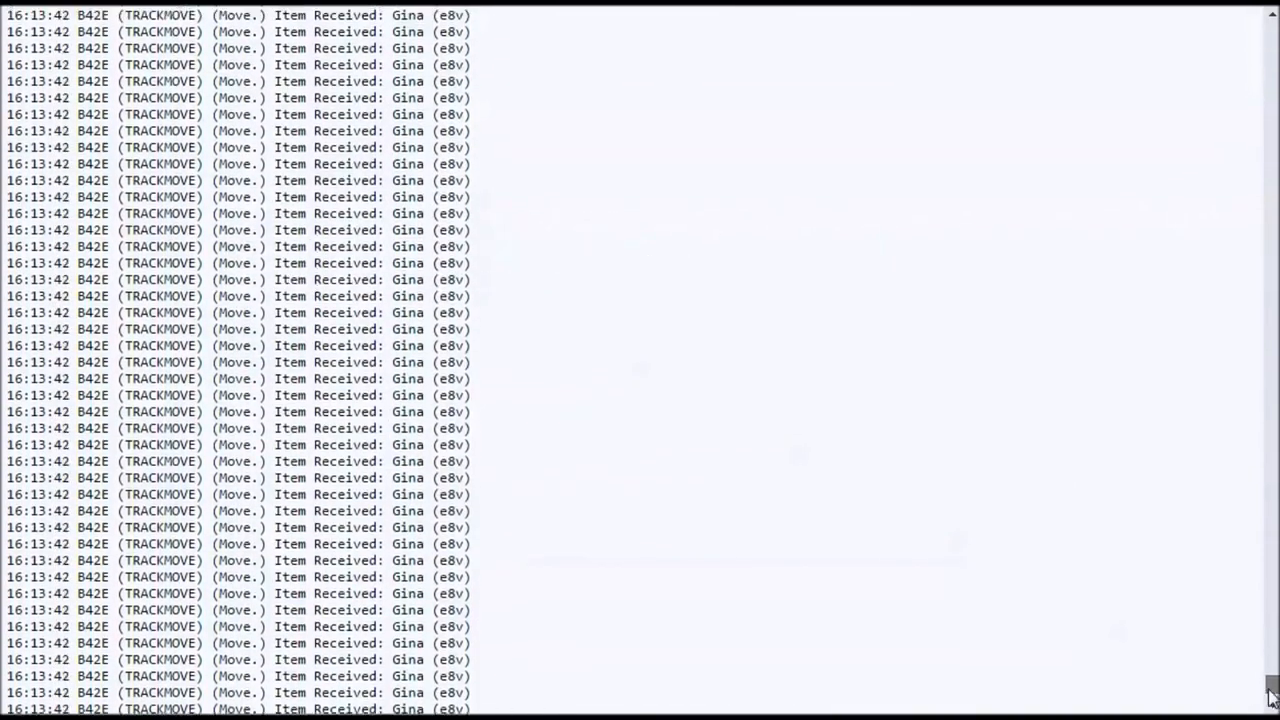
scroll("down", 3)
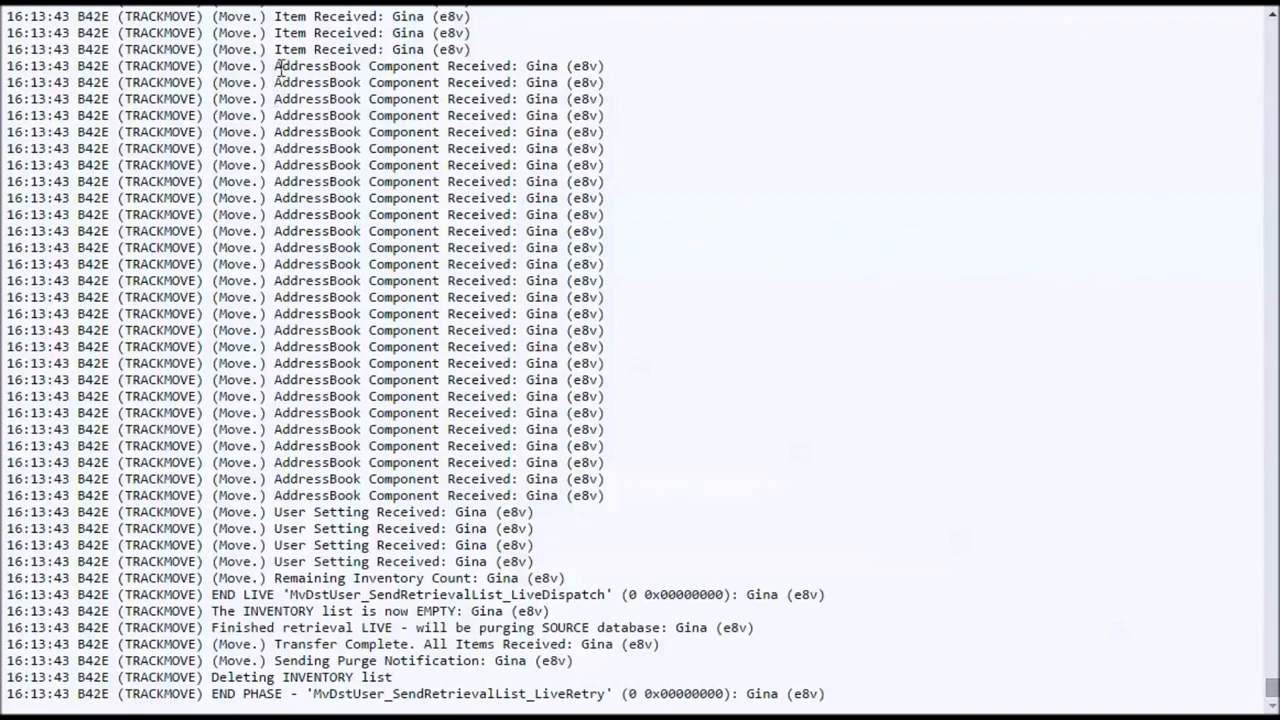